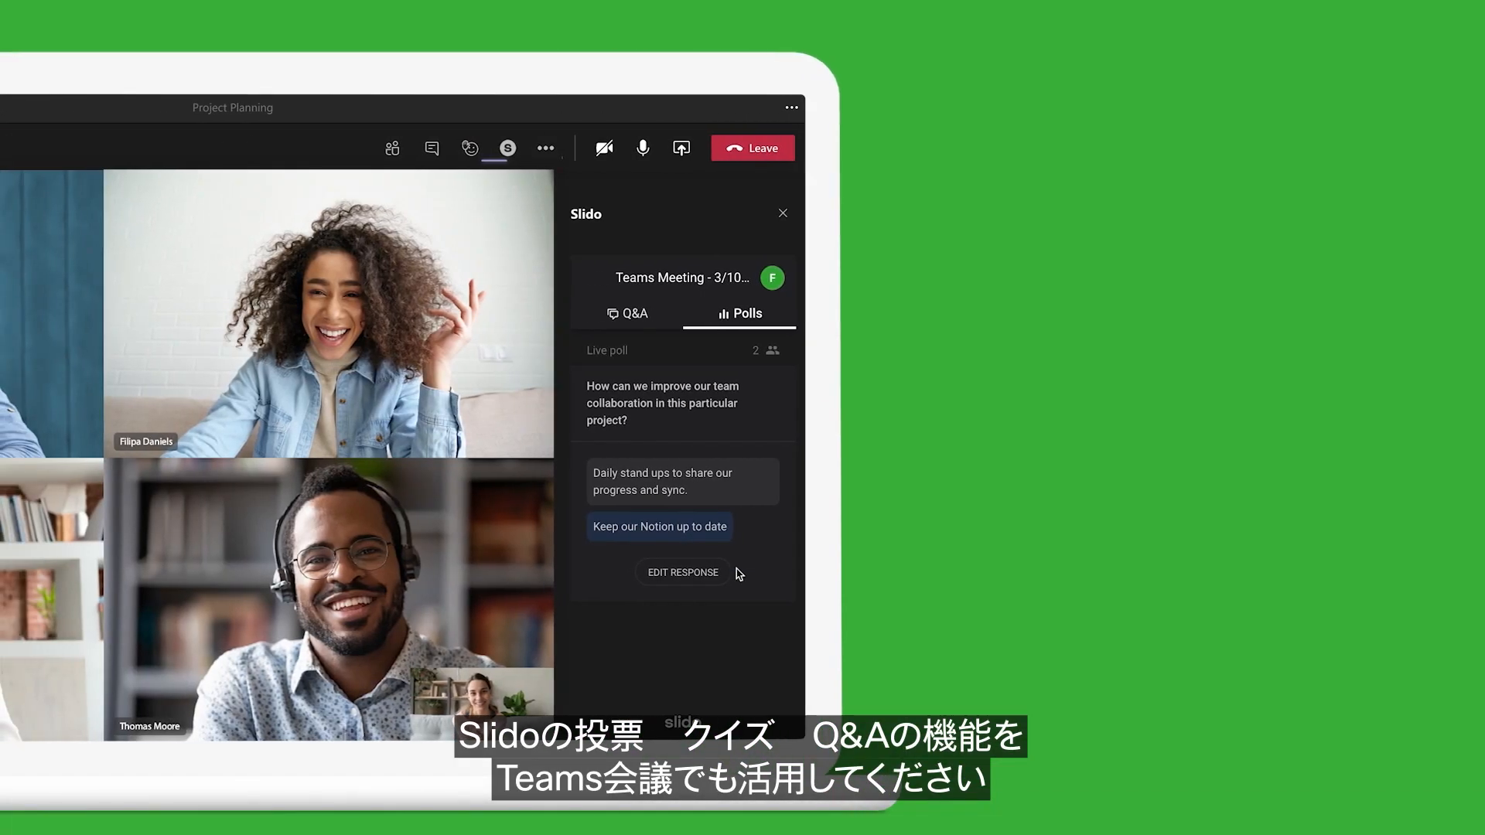
Start a new Project Planning meeting for 10/03/2021, 09:00–09:30, with three attendees.
left_click(625, 312)
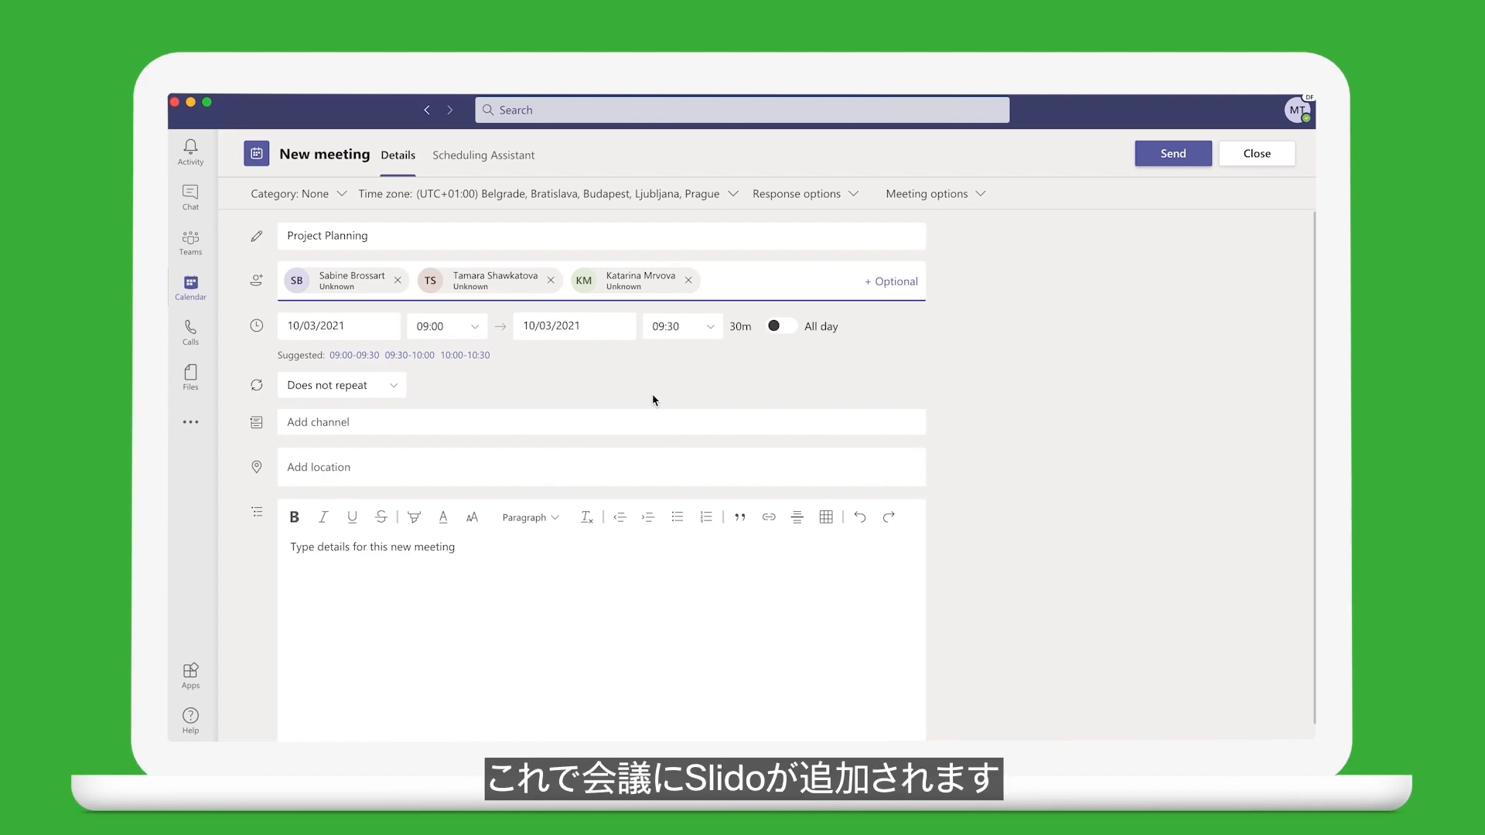
Send the invitation, reopen the event for editing and bring up the Add a tab app catalogue.
left_click(1172, 153)
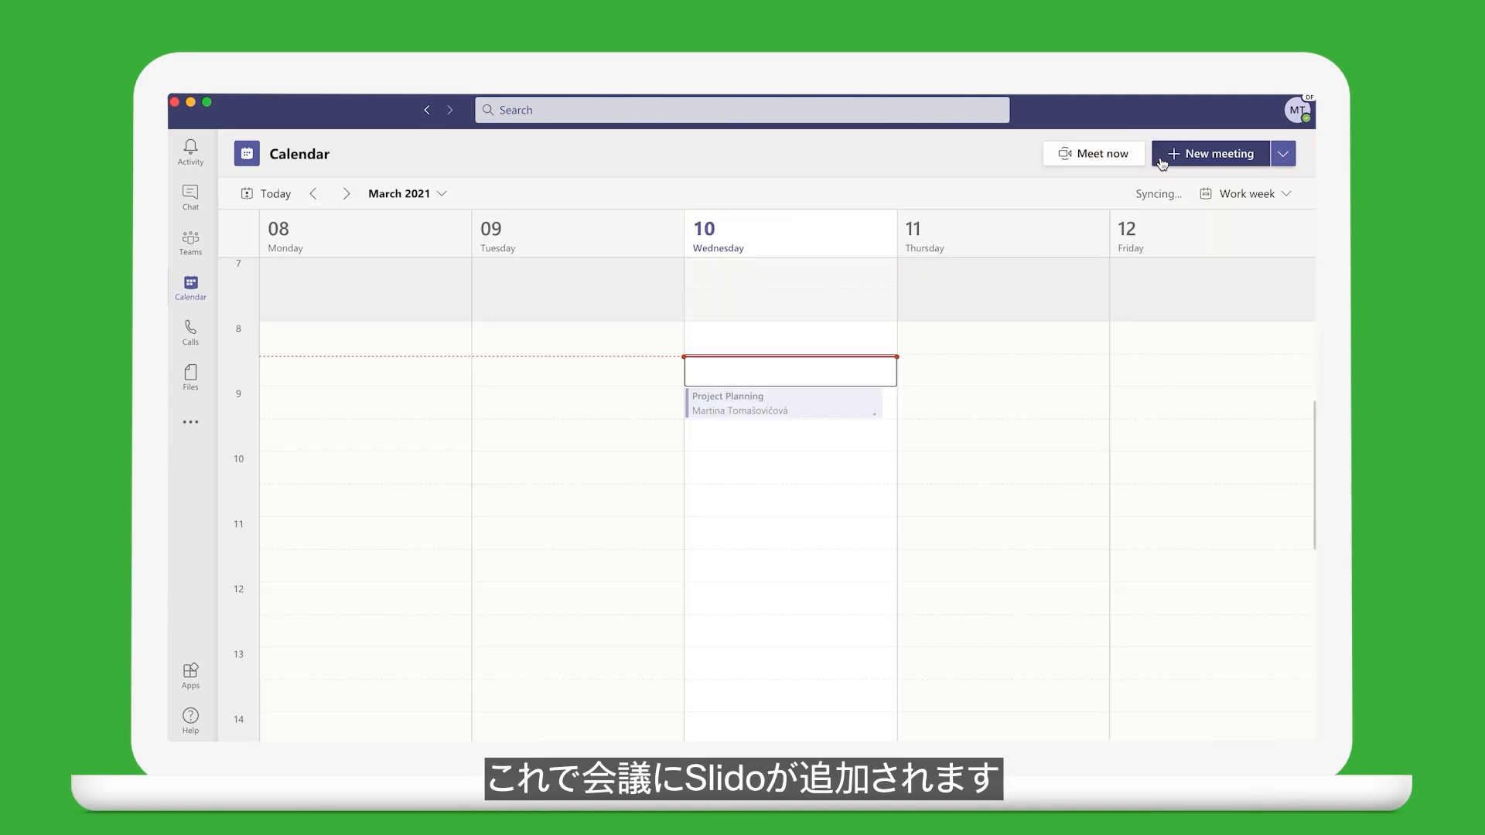
left_click(784, 402)
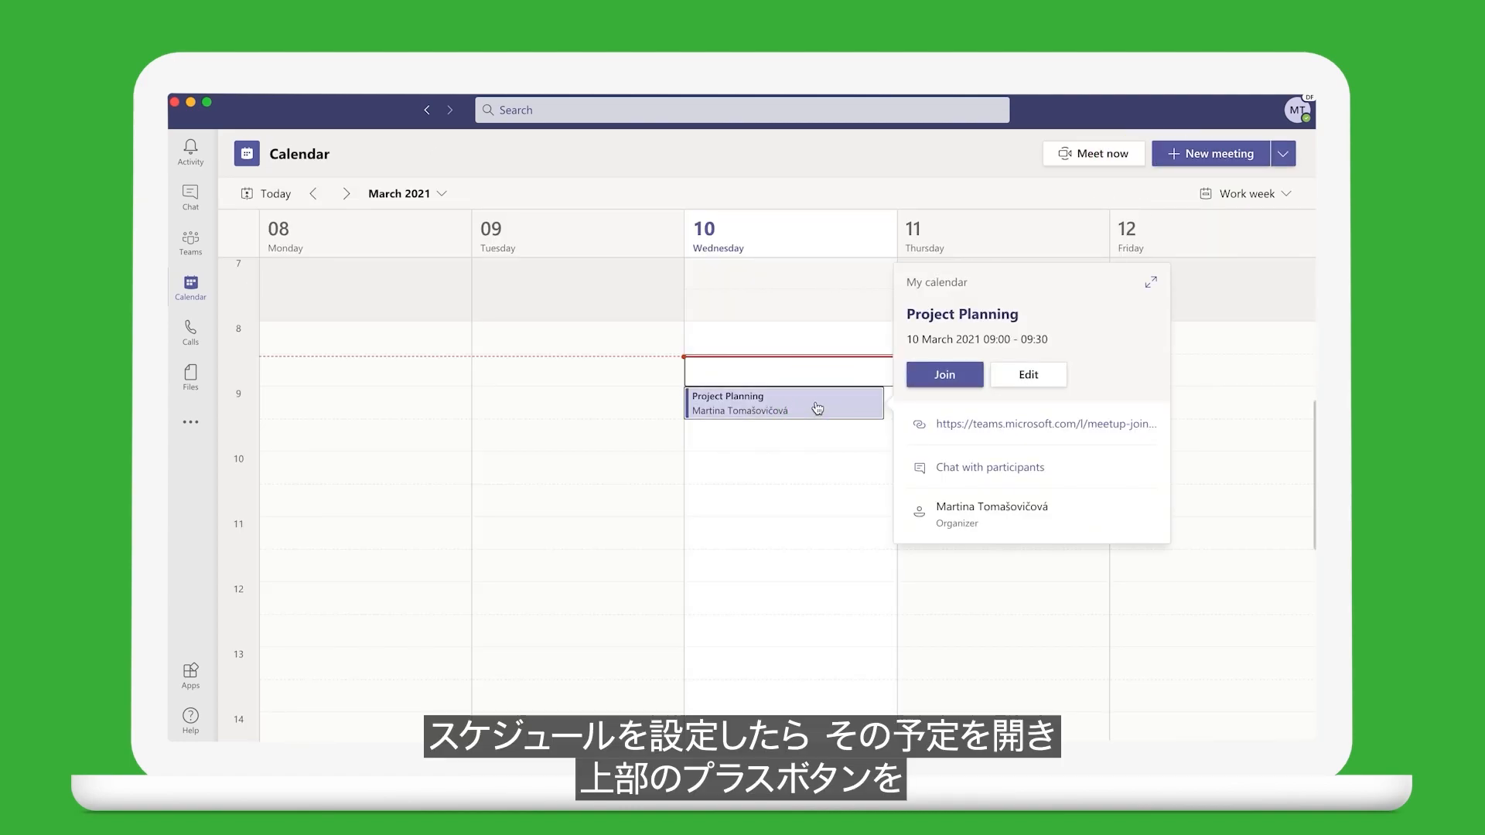
left_click(1029, 375)
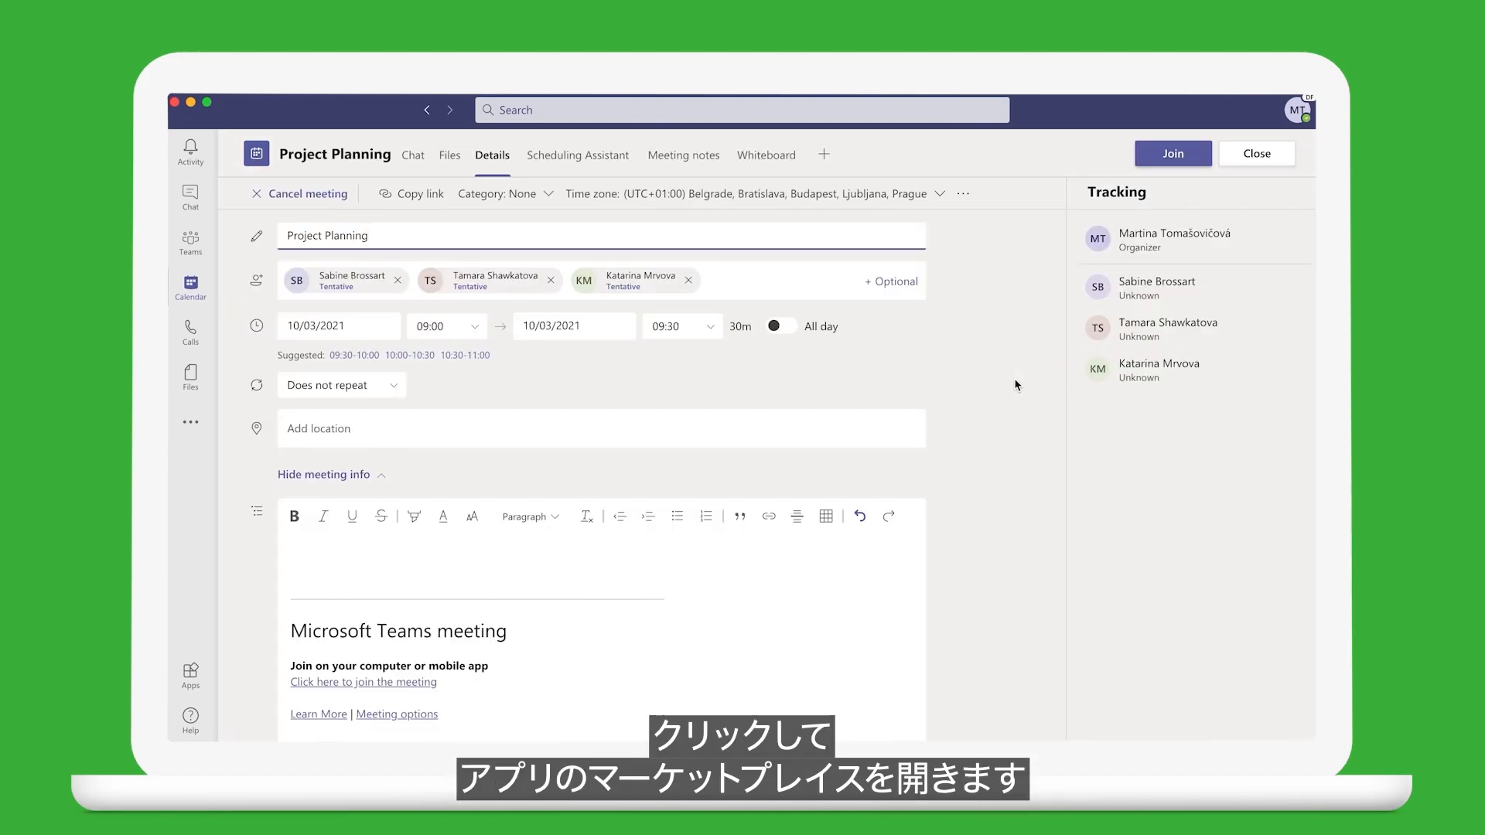
left_click(823, 153)
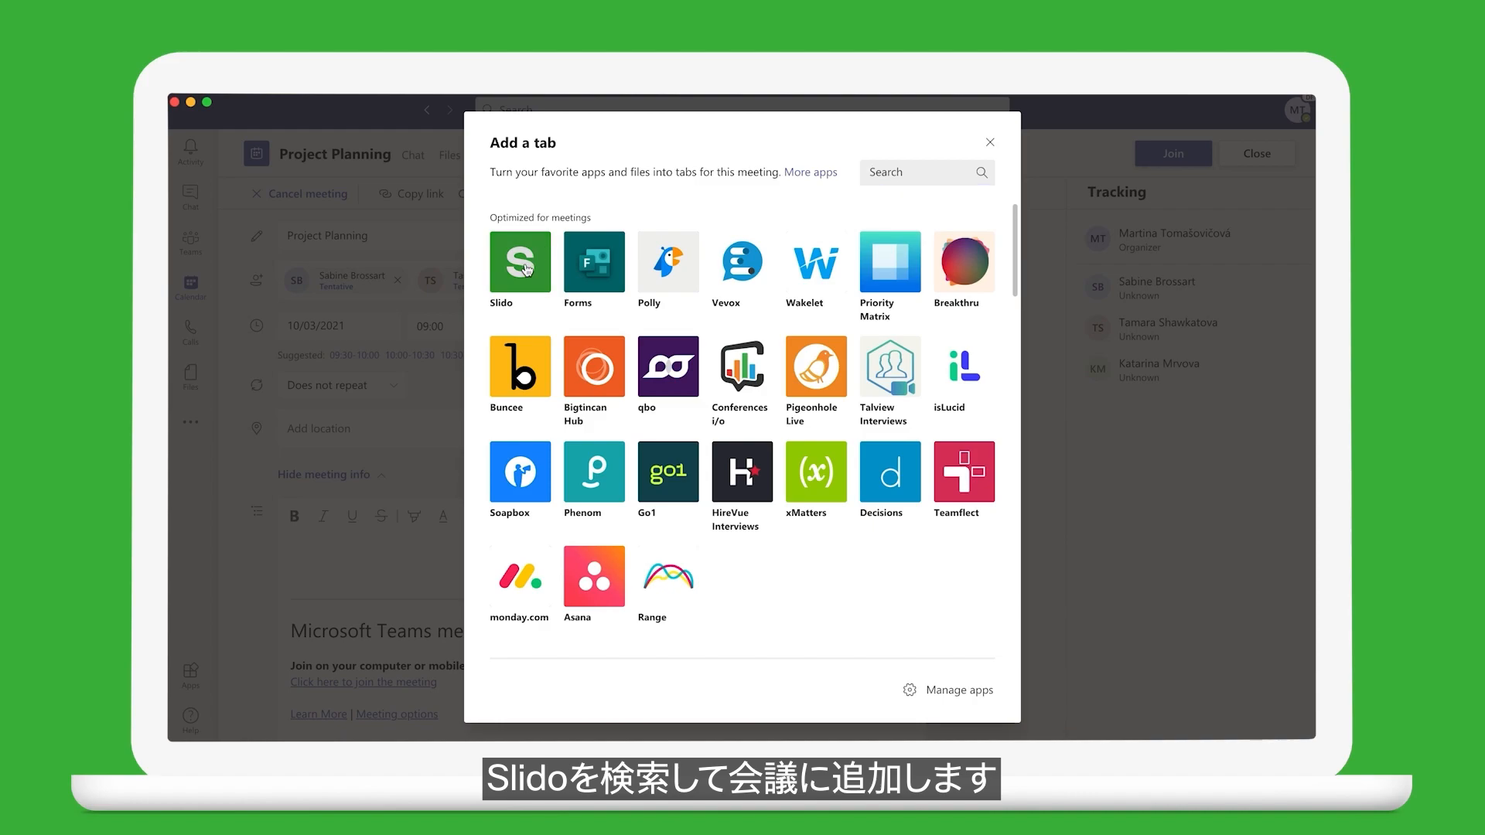
left_click(990, 141)
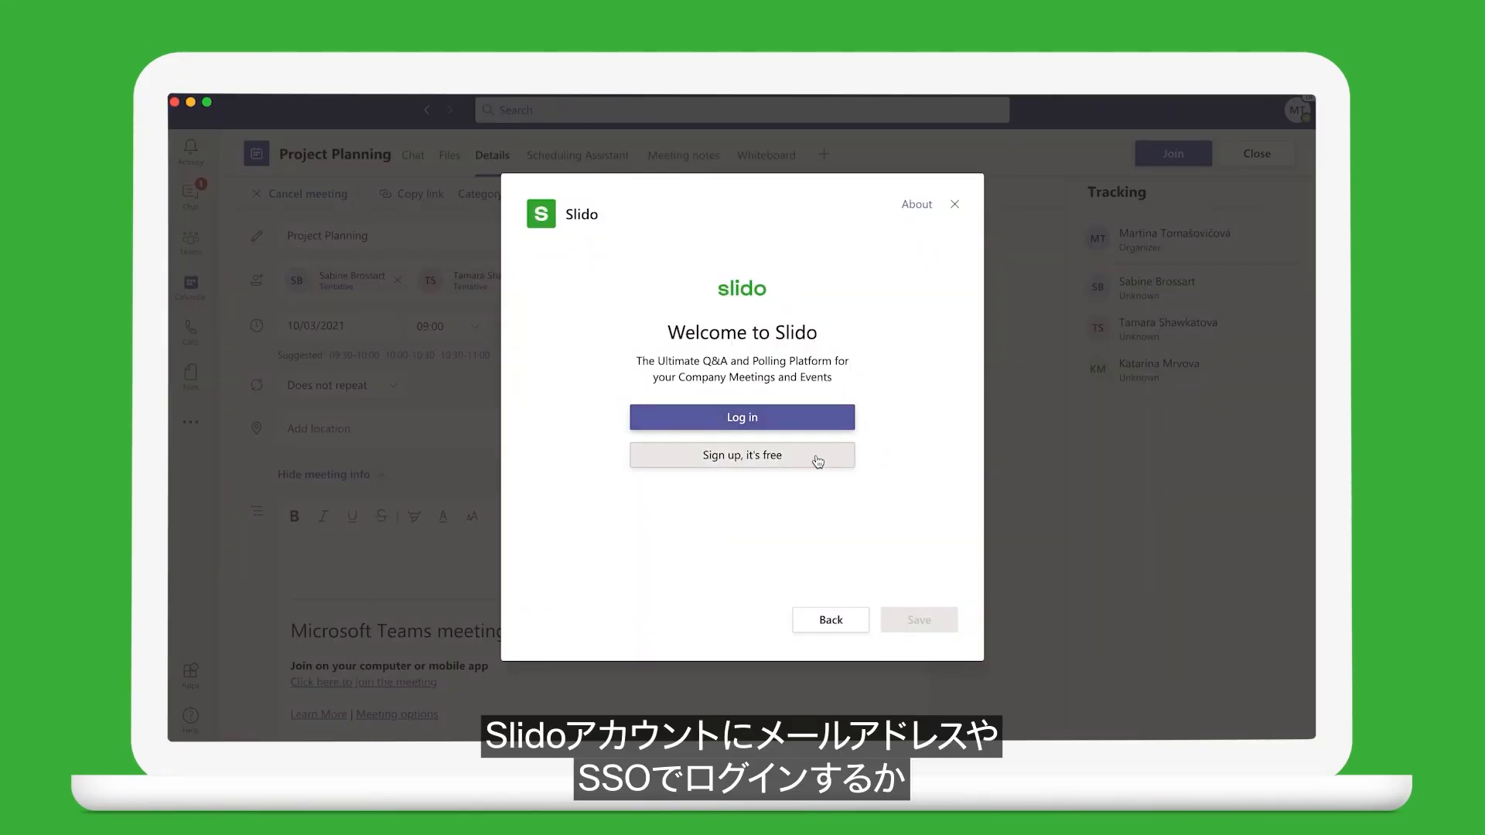
left_click(743, 418)
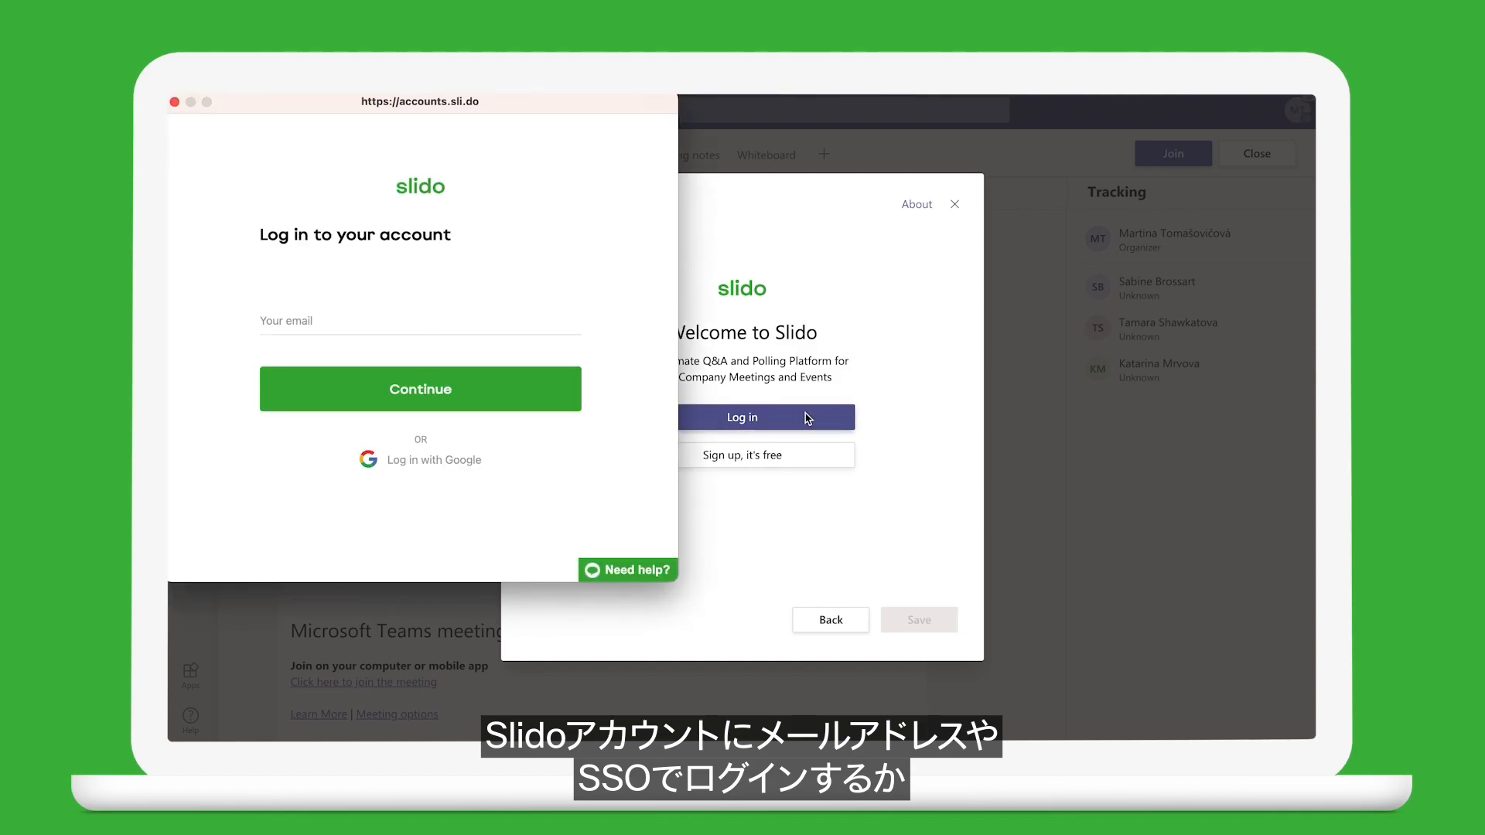
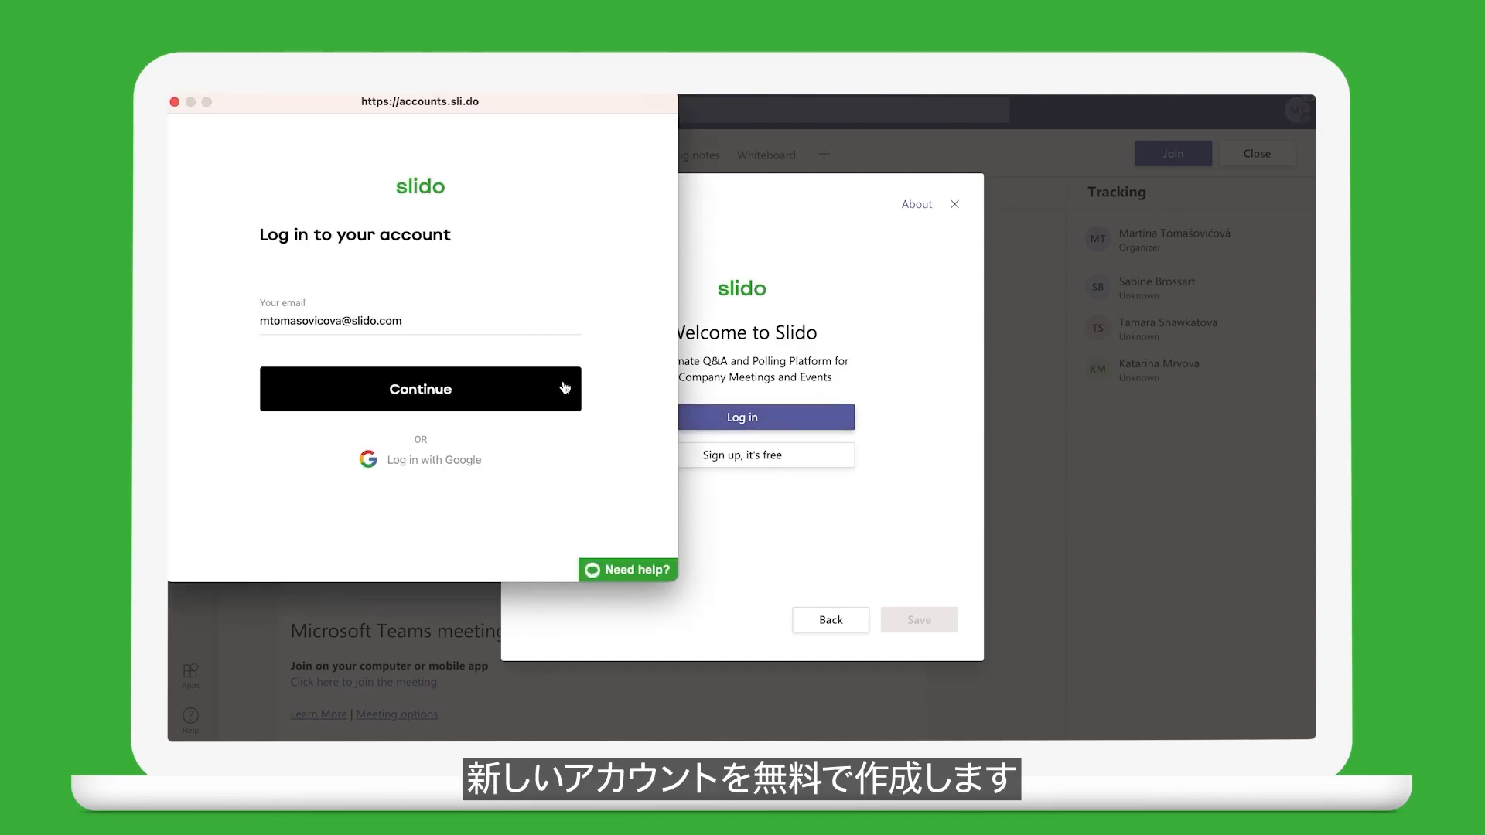
left_click(419, 390)
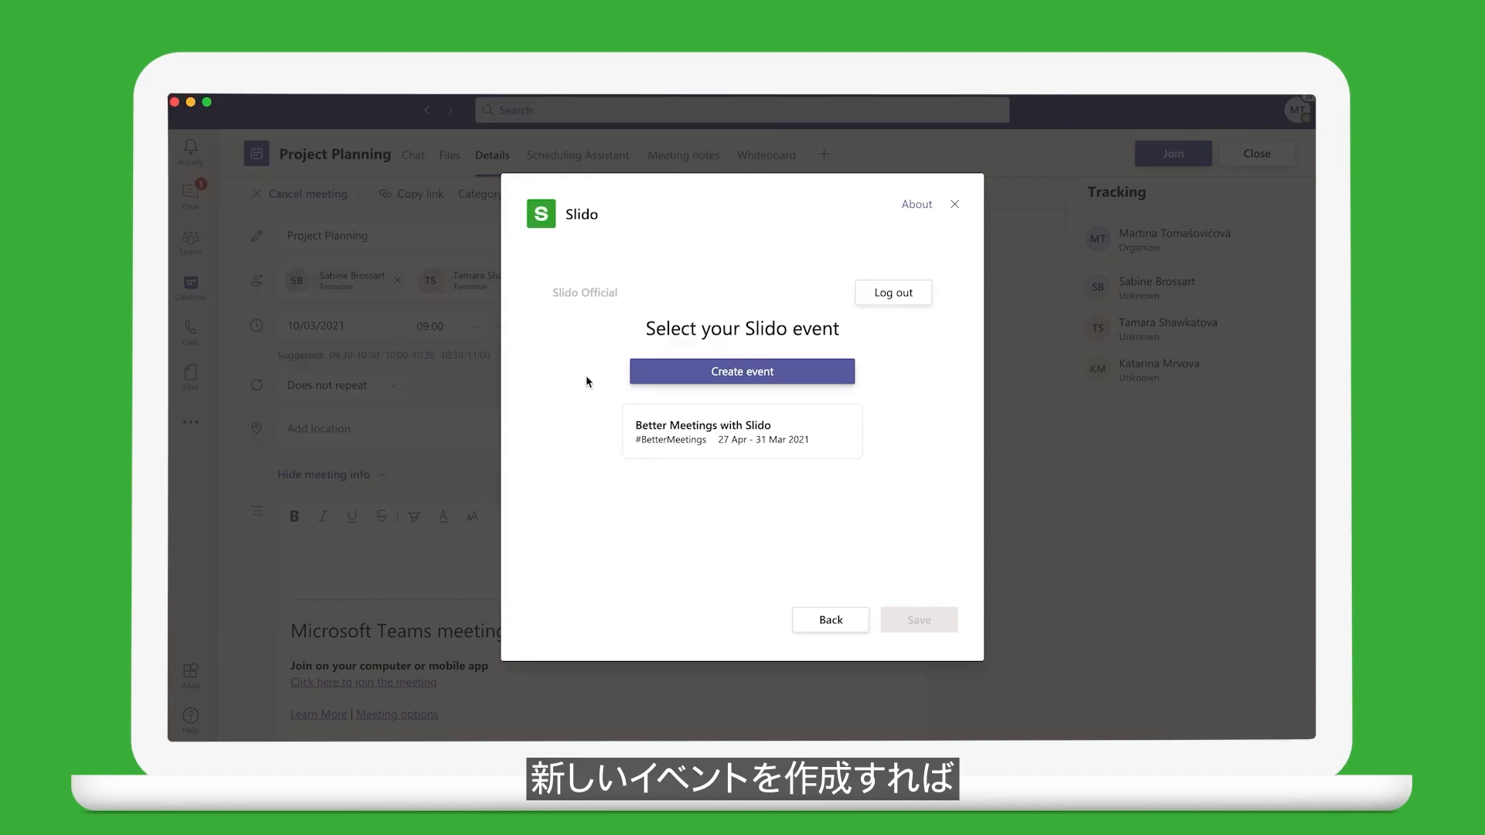
left_click(742, 430)
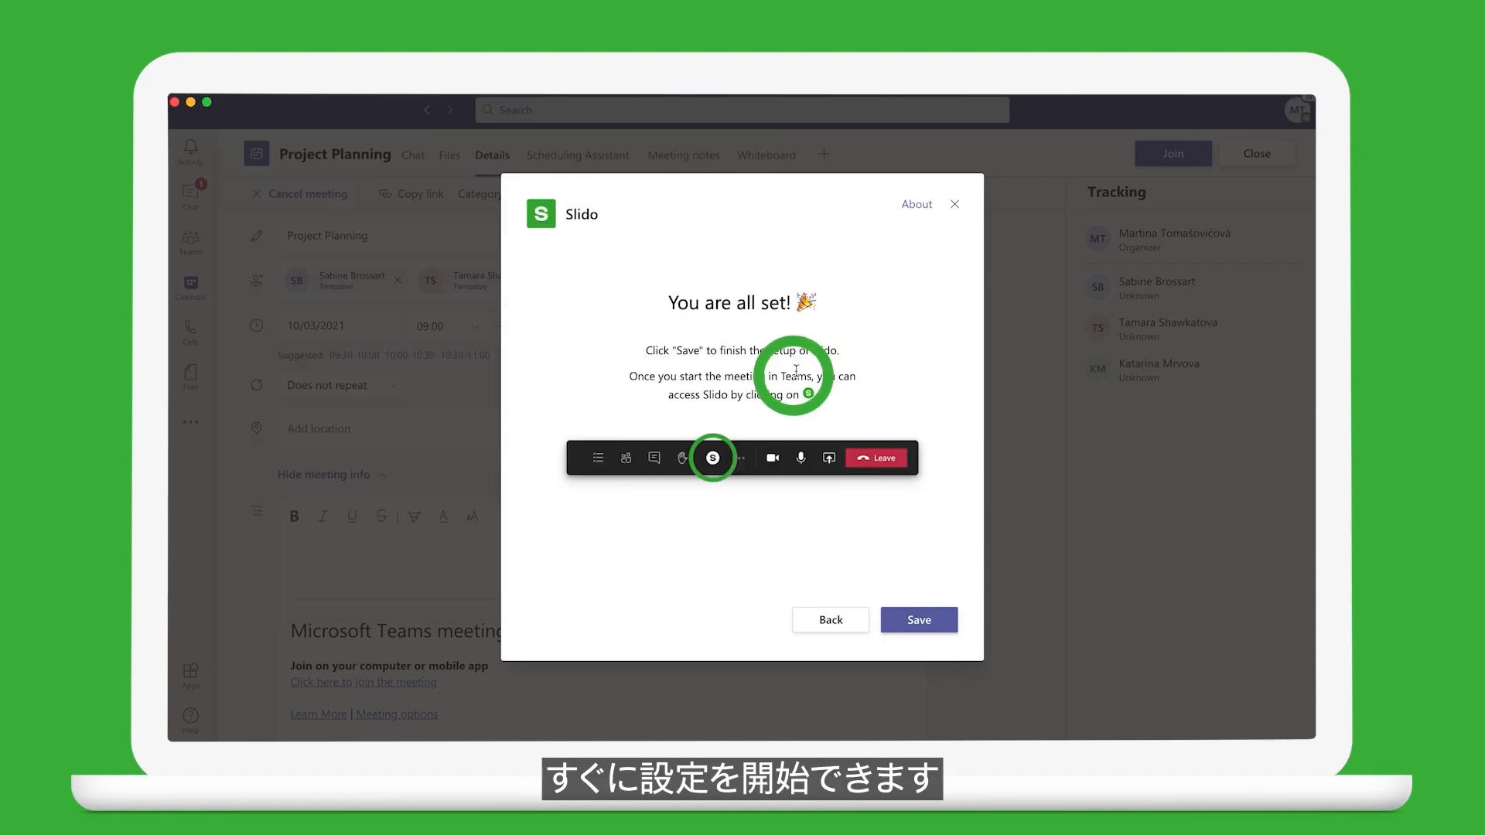
left_click(919, 619)
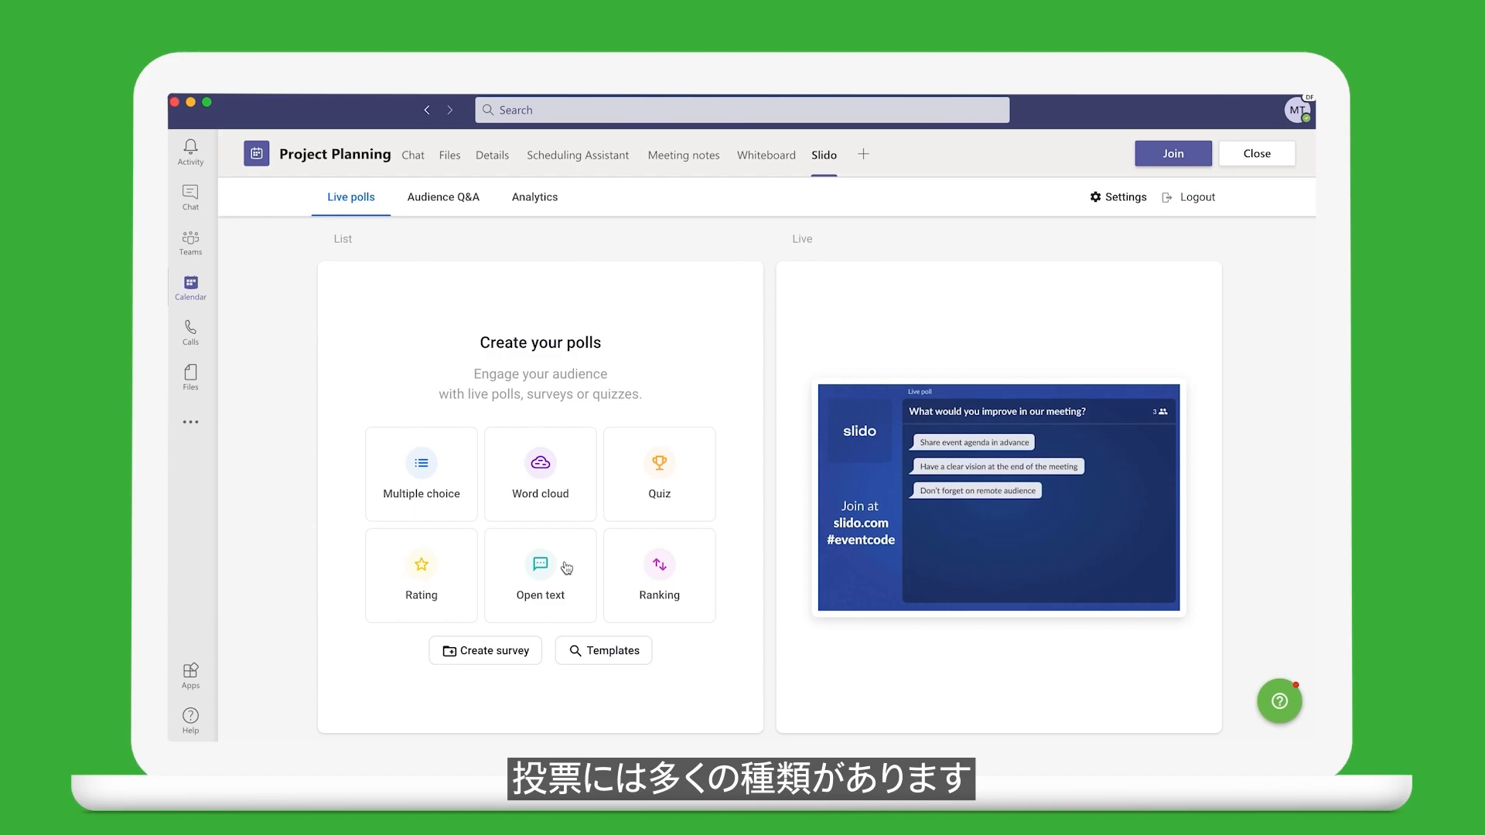
Create an open-text poll on improving team collaboration.
left_click(540, 566)
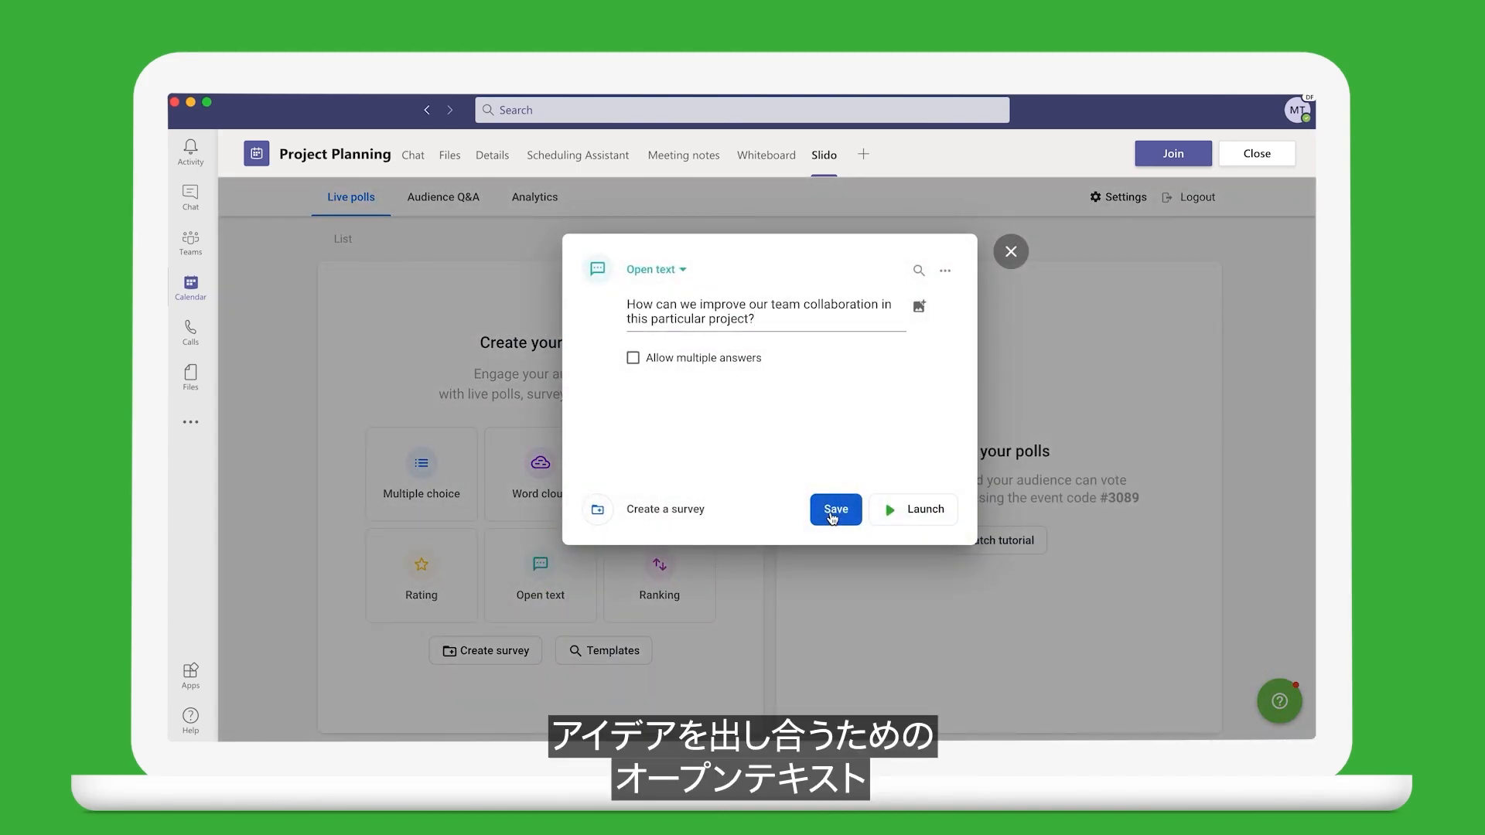
left_click(834, 511)
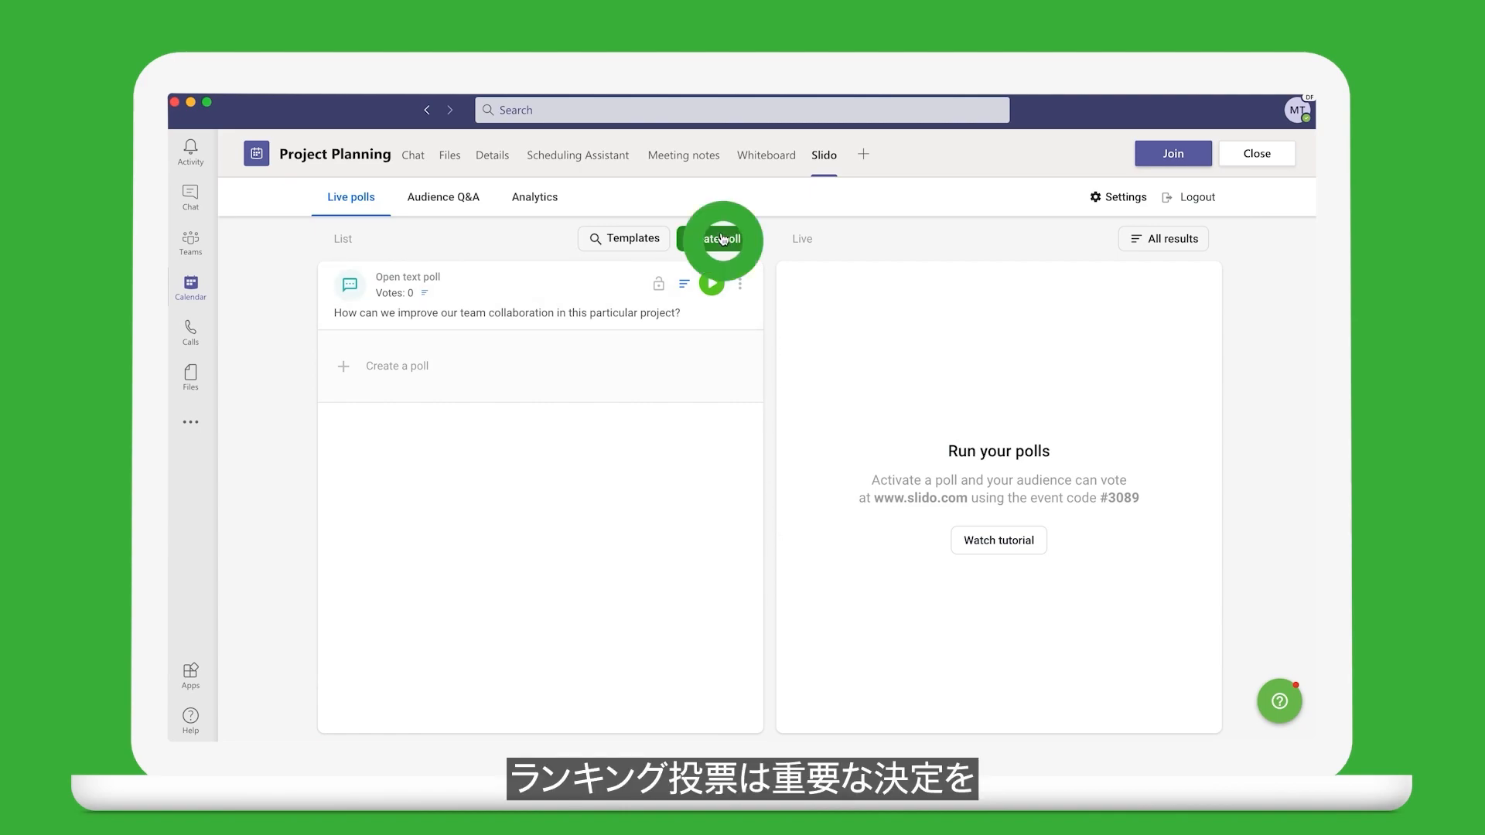
Create a ranking poll 'What areas do you see as most challenging? Please rank' with four options.
left_click(720, 238)
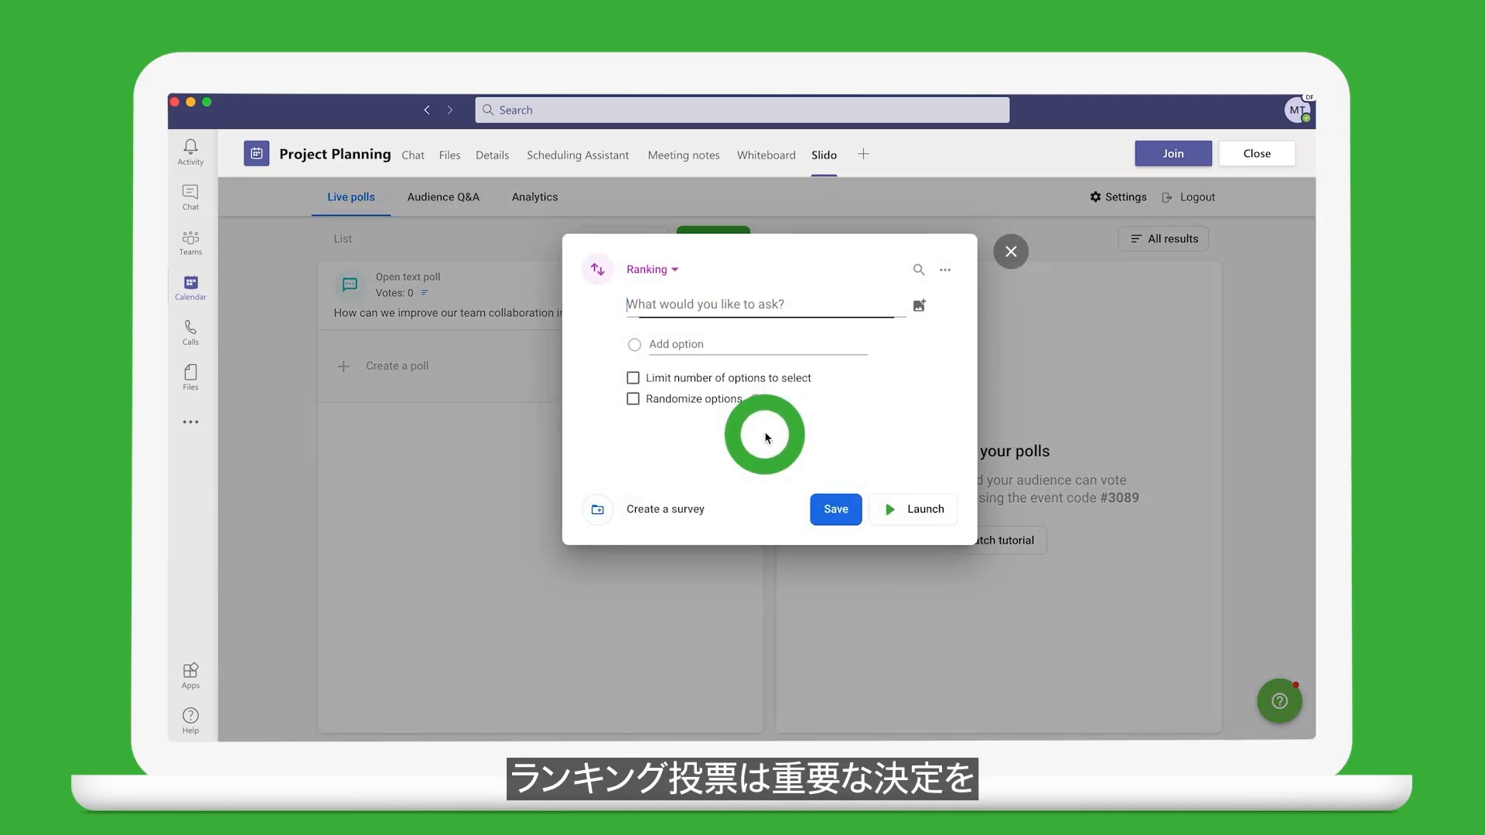
type("What areas do you see as most challenging? Please rank.")
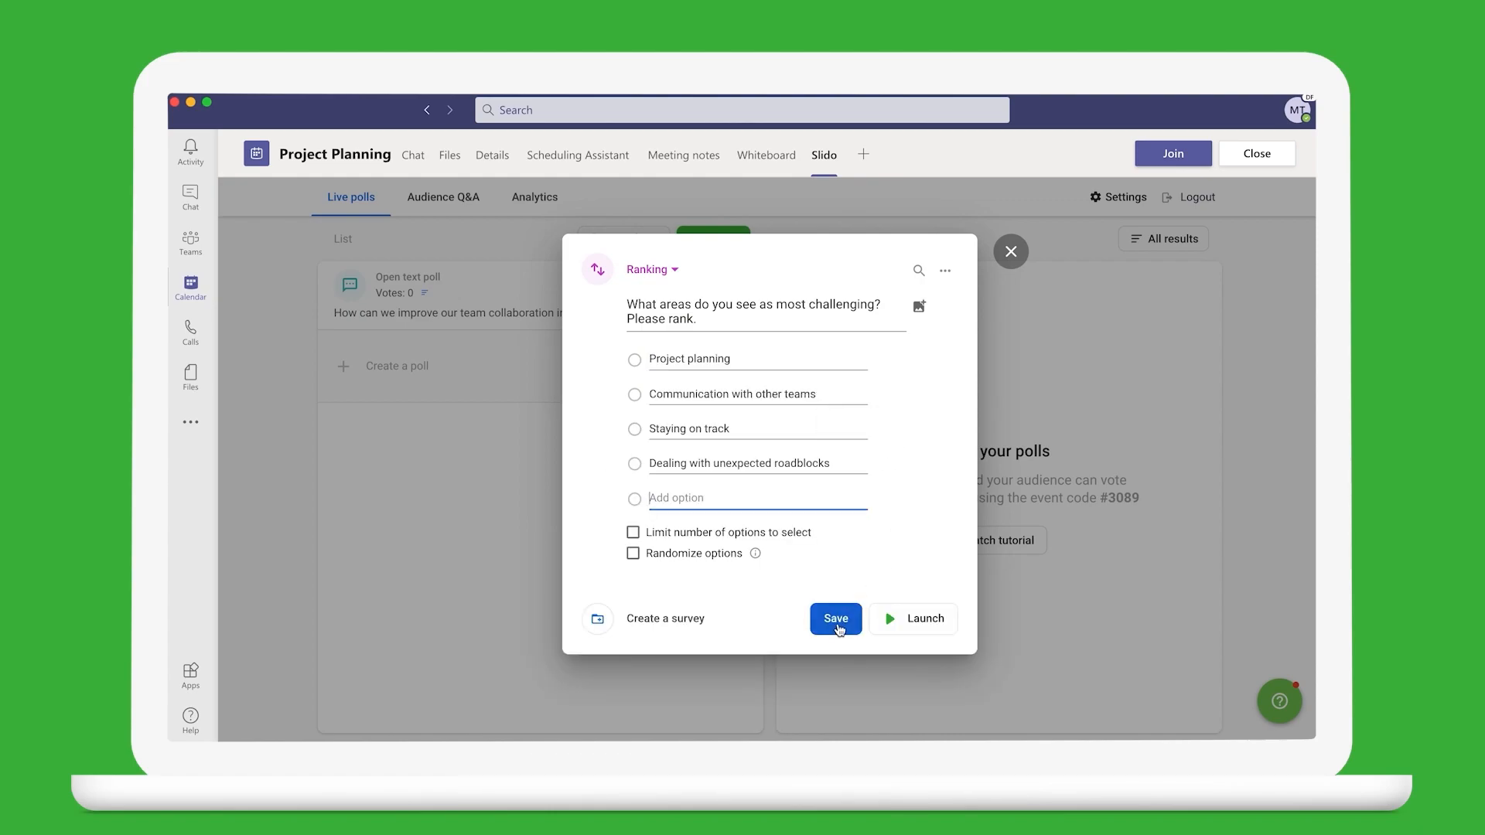
left_click(835, 618)
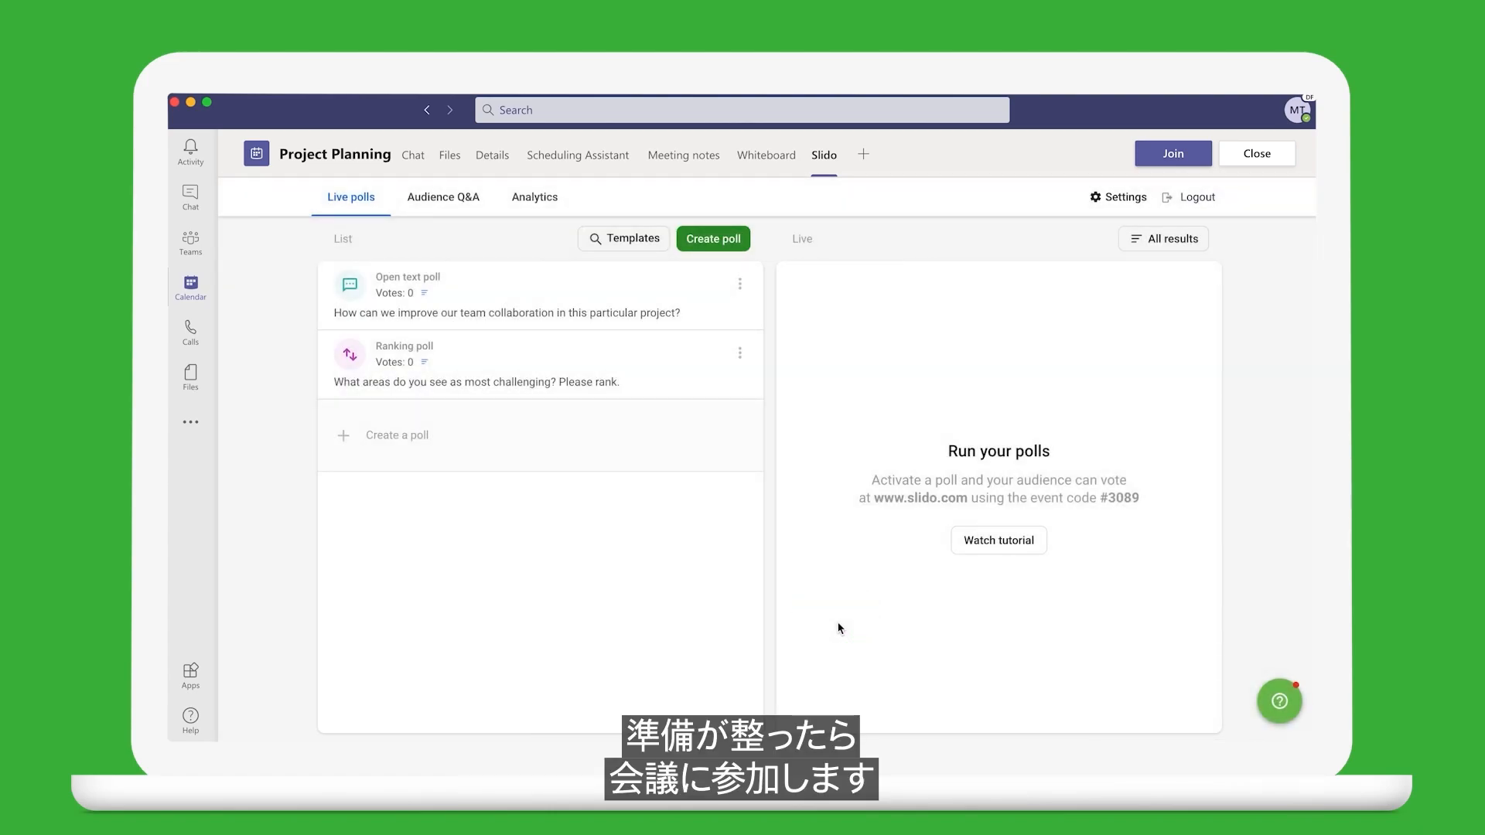
left_click(1172, 153)
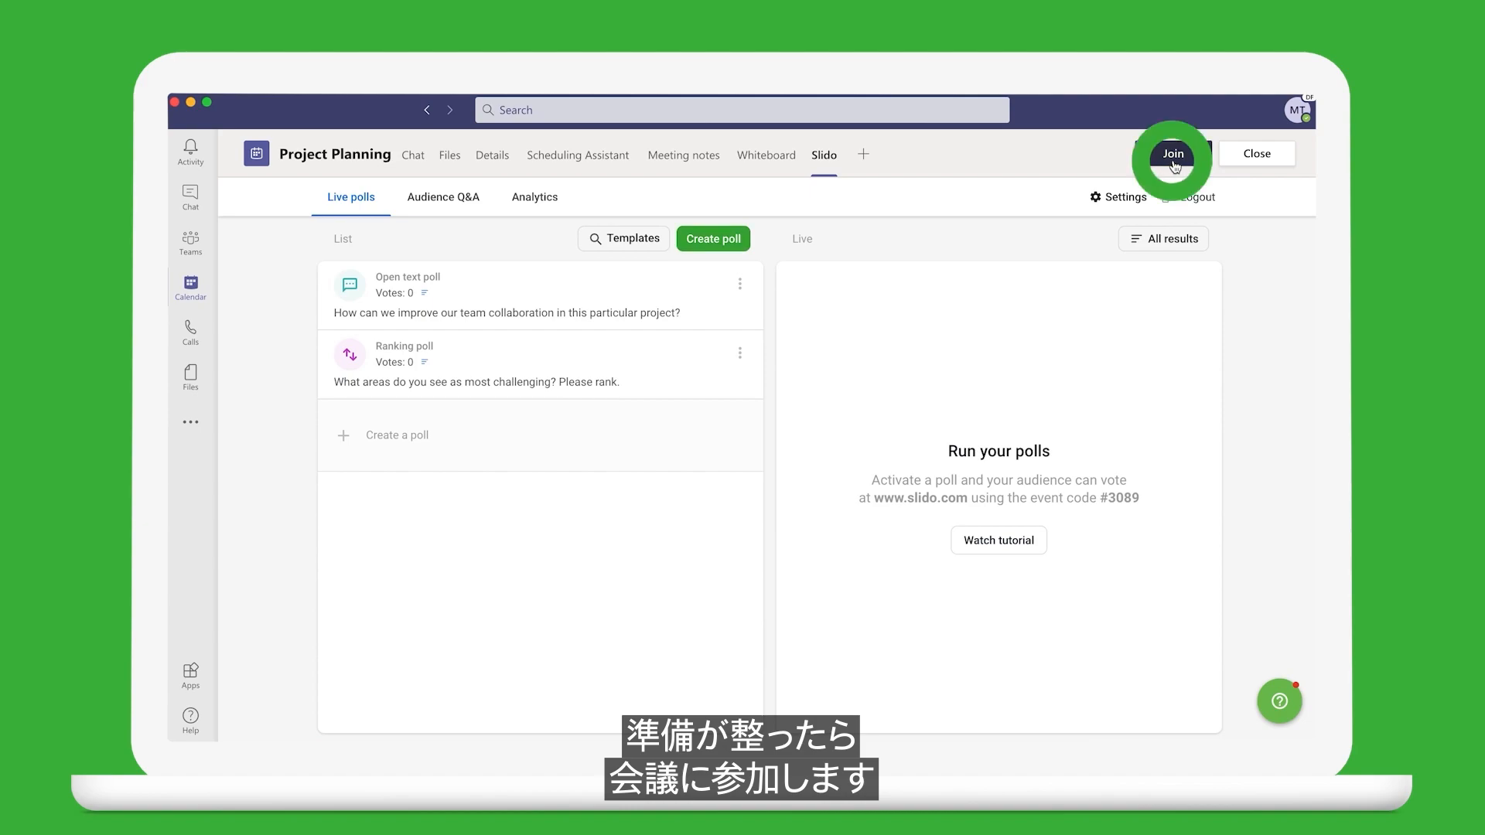
Join the call and launch the open-text collaboration poll live from the Slido sidebar, collecting 4 votes.
left_click(1173, 153)
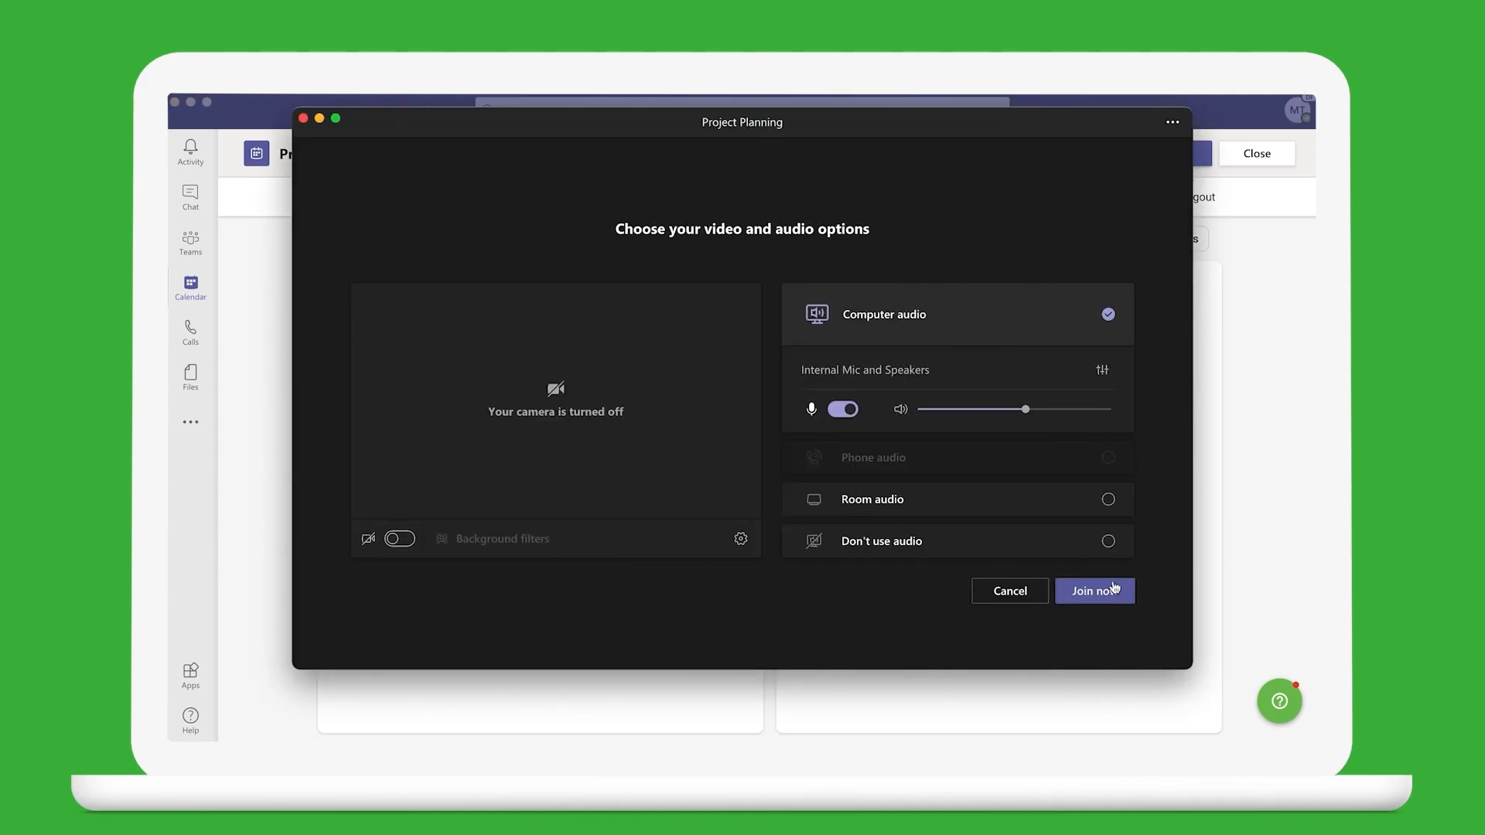
left_click(1095, 591)
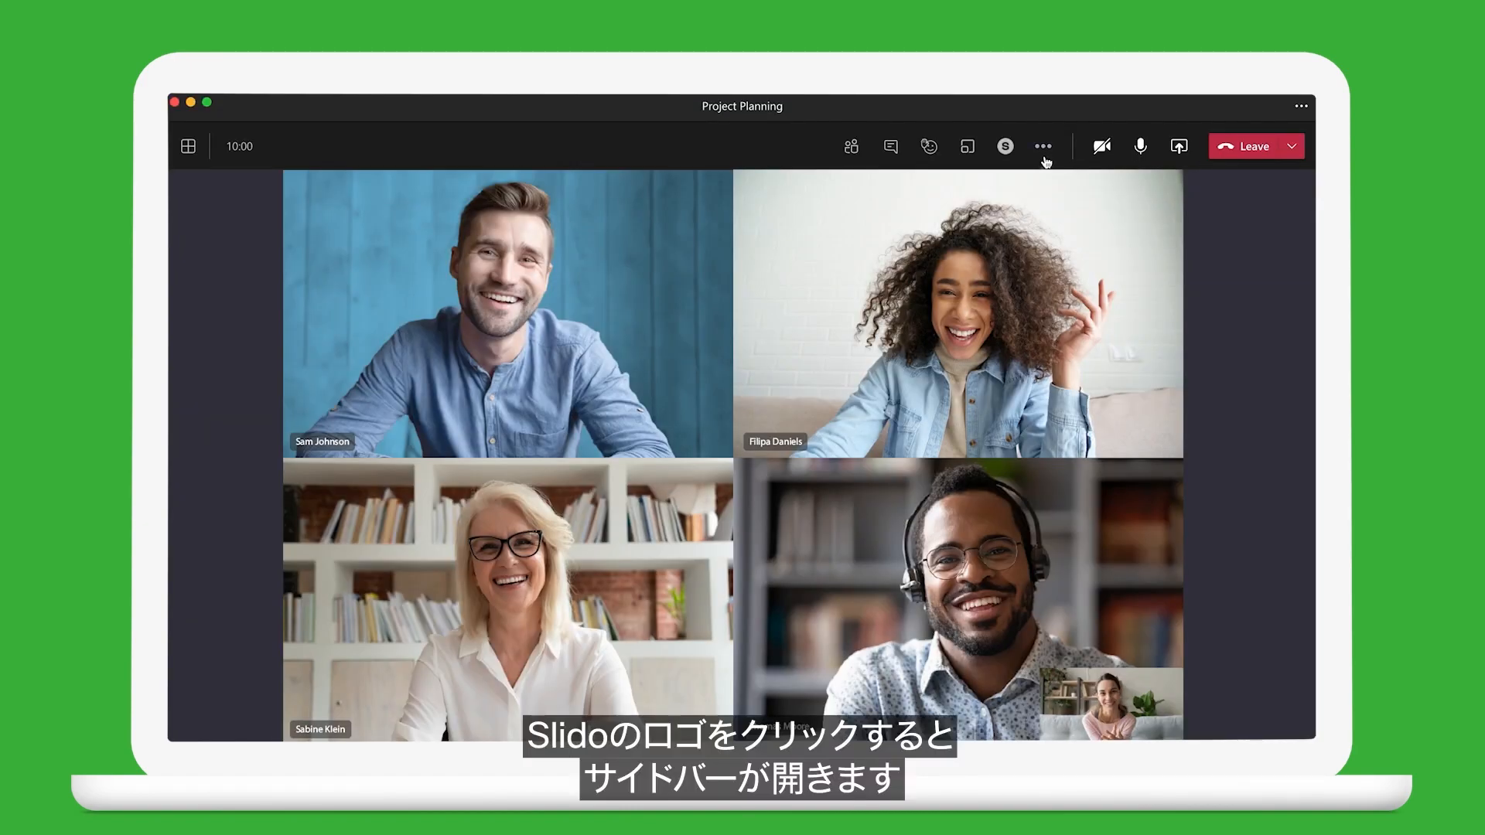
left_click(1006, 145)
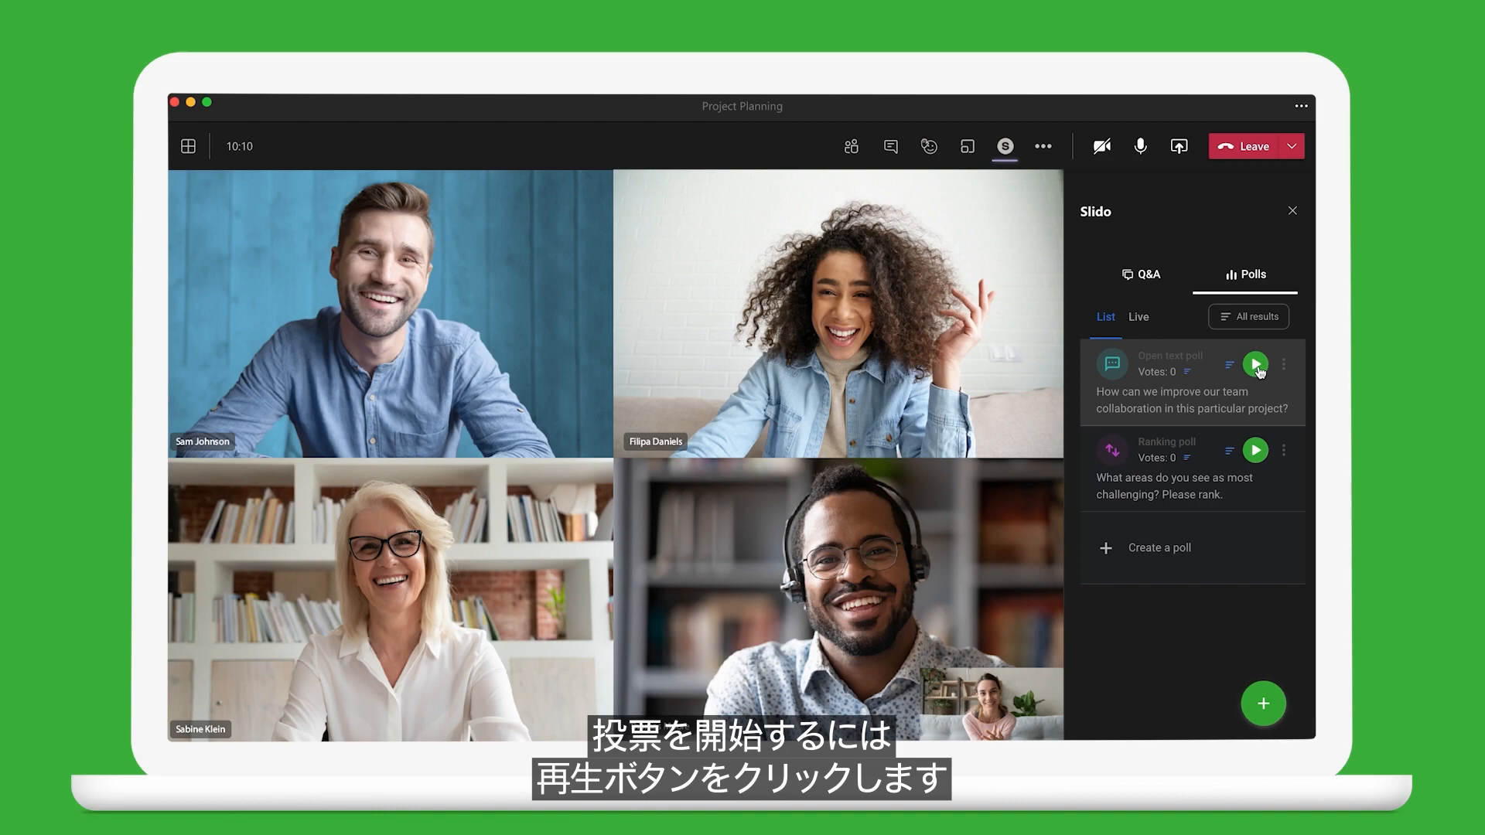
left_click(1256, 363)
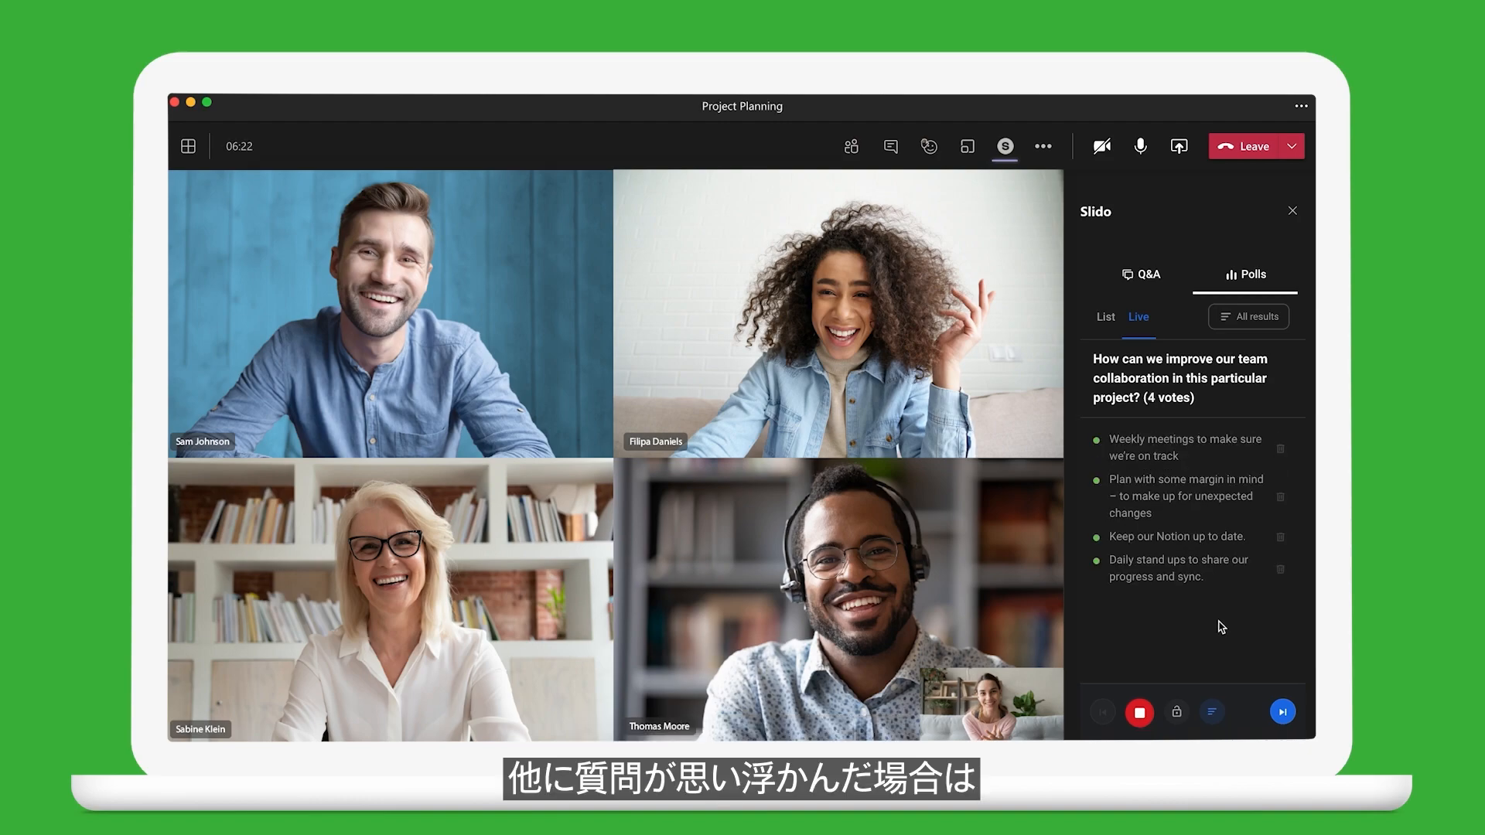
left_click(1104, 315)
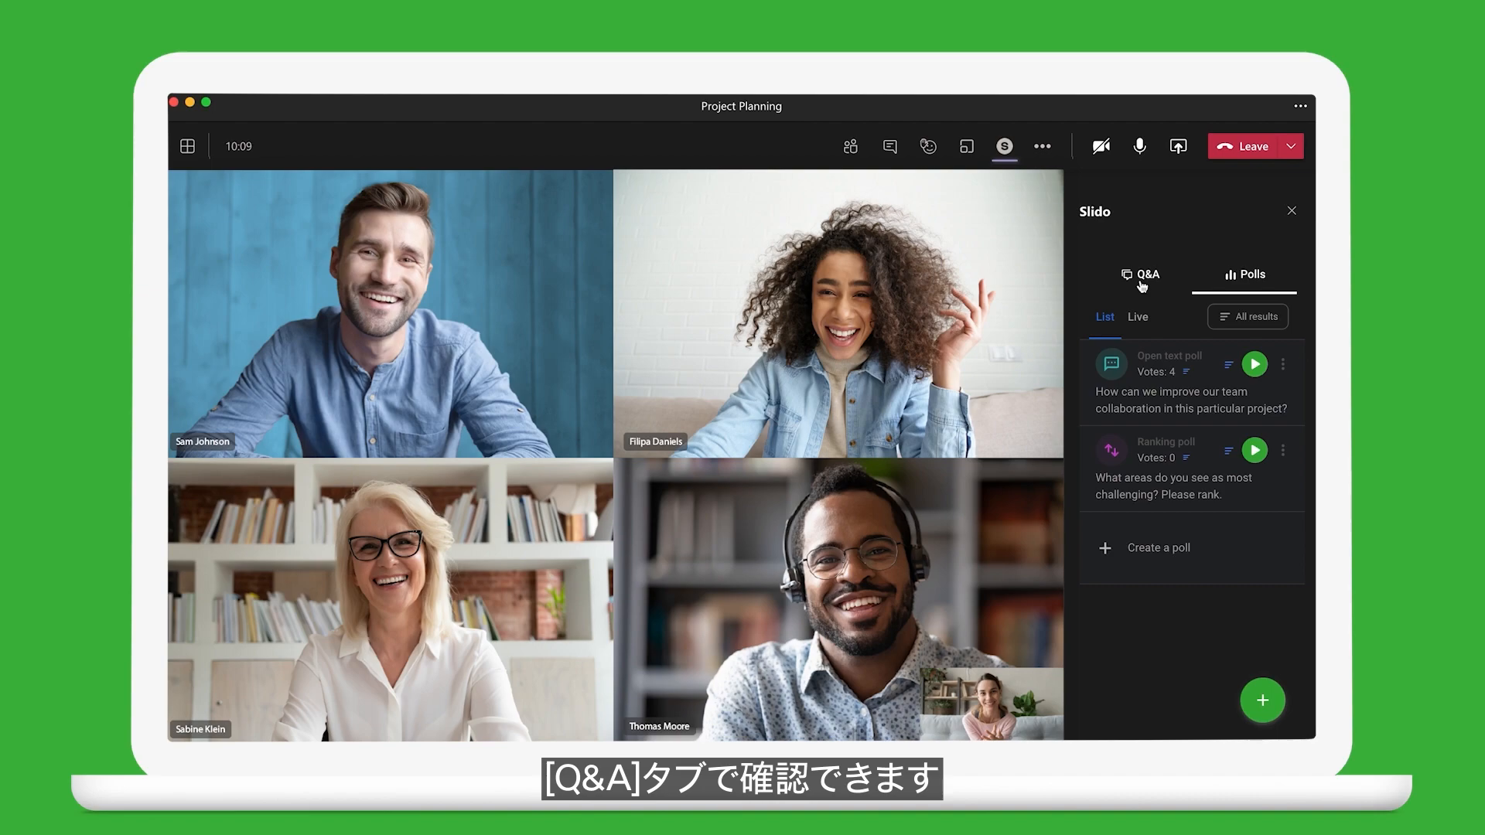
Show the participants' three live questions in the Slido Q&A view.
left_click(1145, 275)
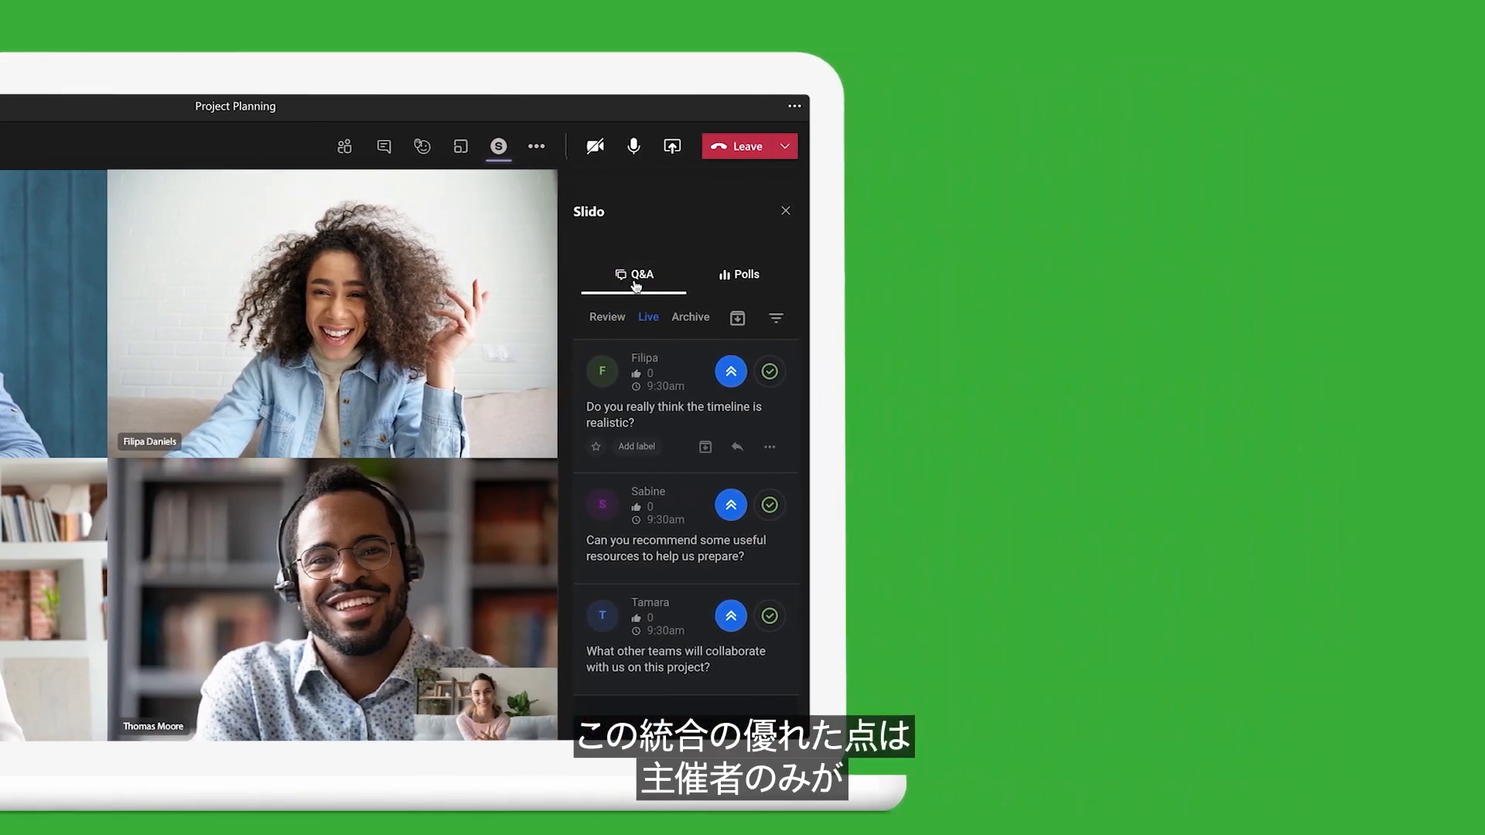
left_click(785, 210)
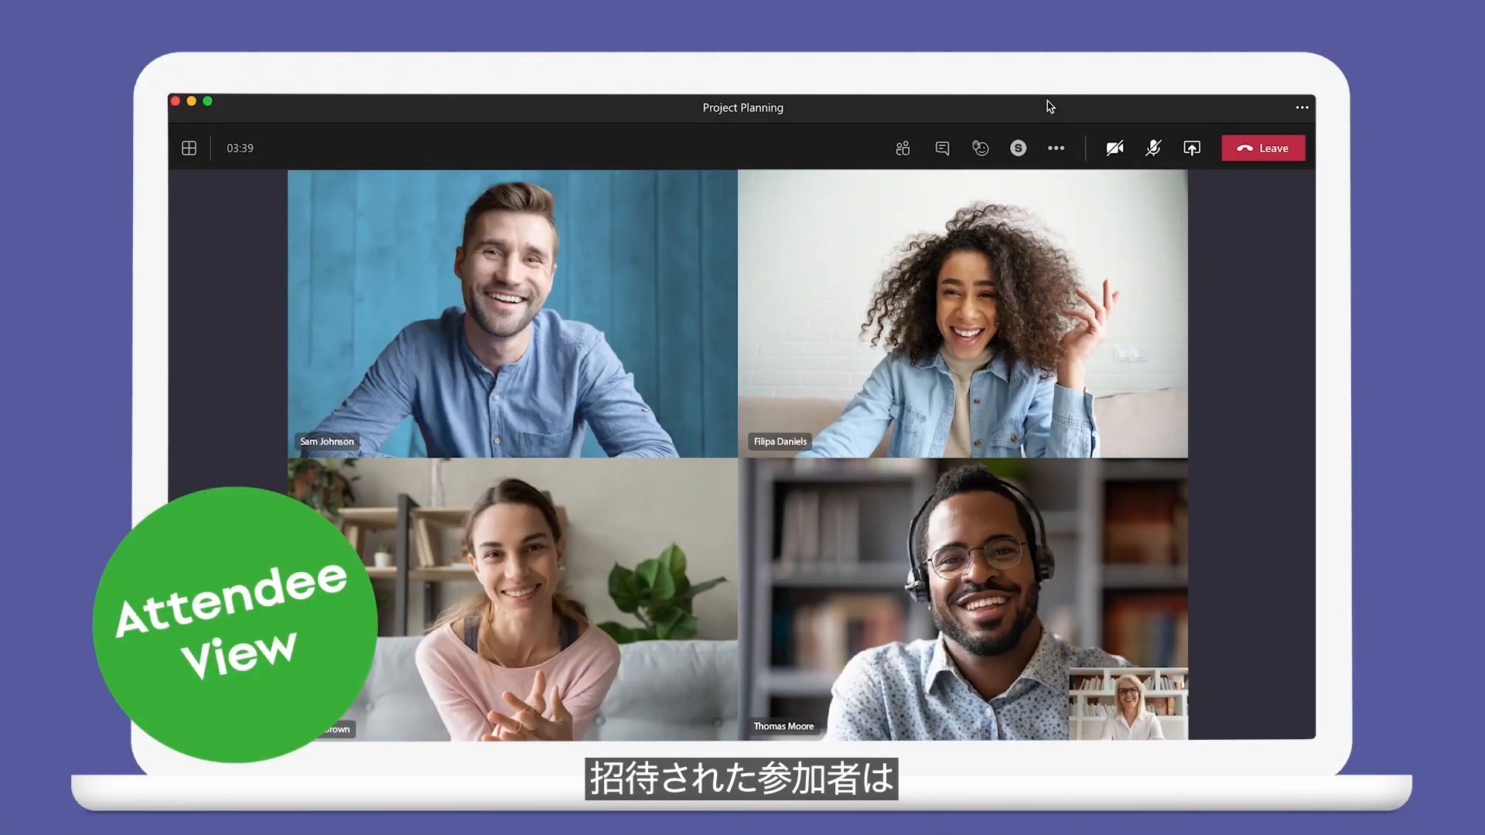
As an attendee, answer the live poll with 'Keep our Notion up' and send it.
left_click(1017, 149)
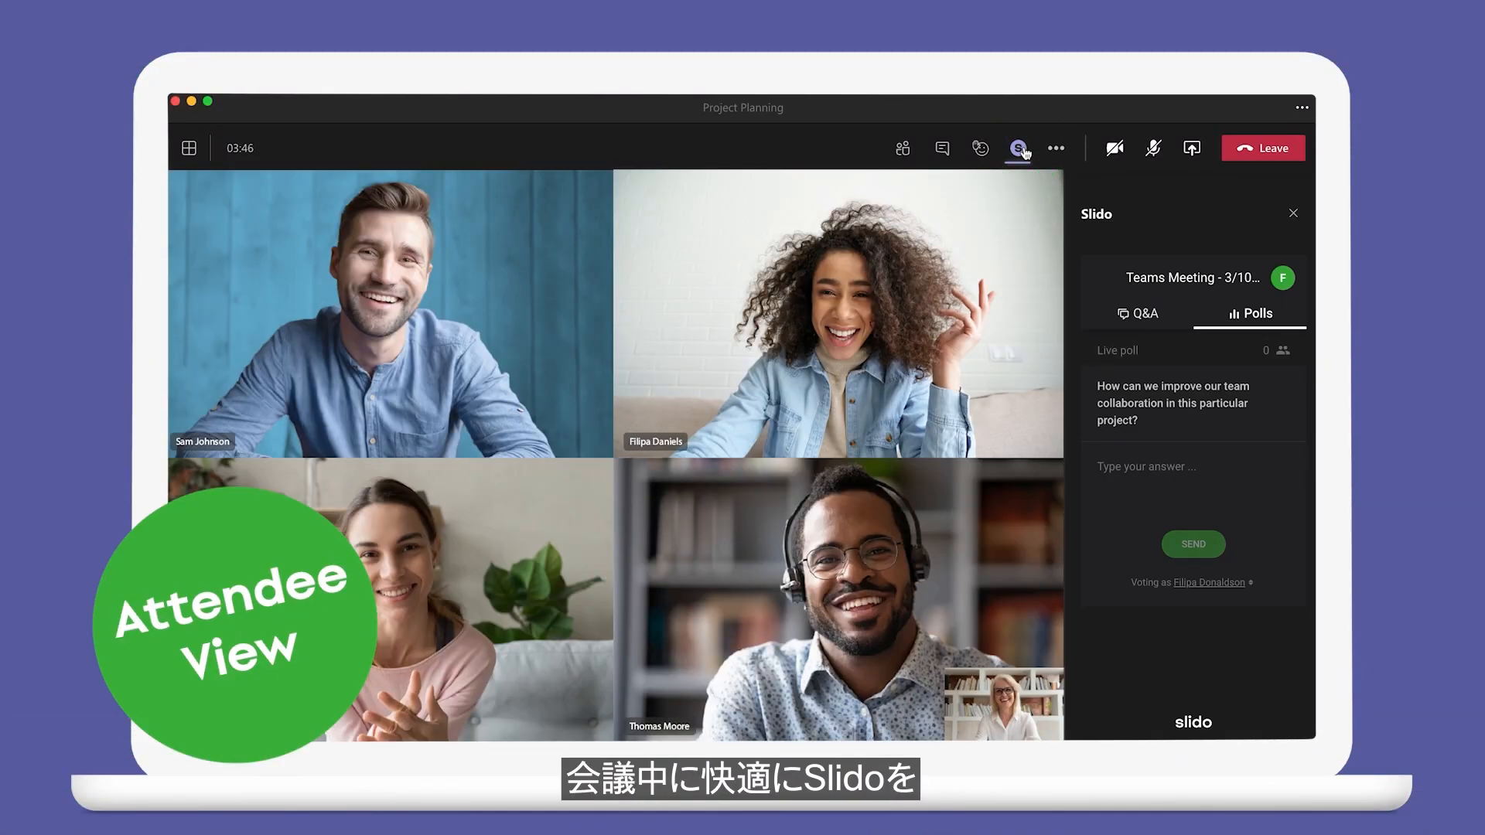
type("Keep our Notion up")
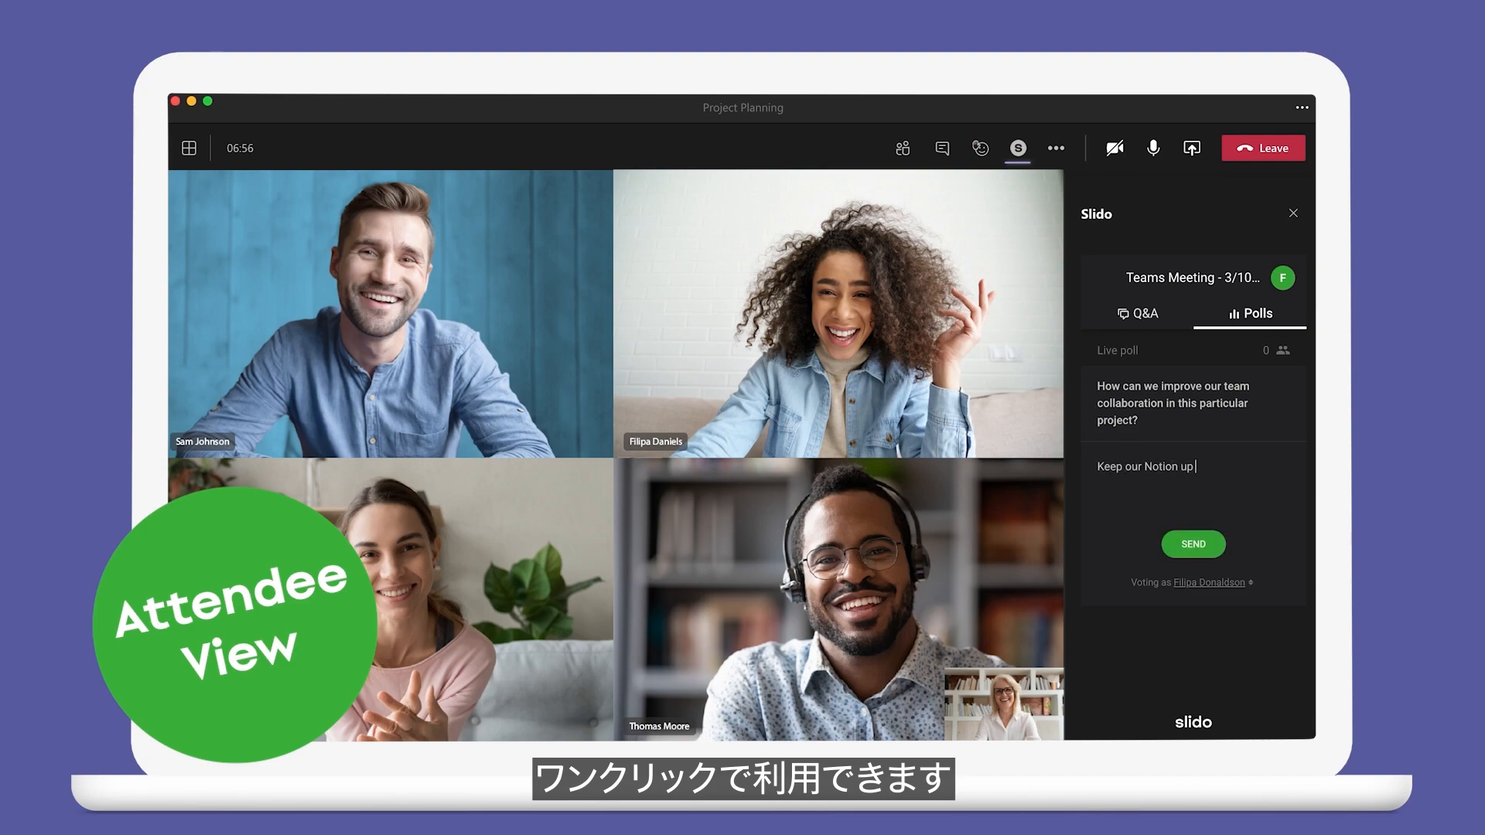
left_click(1194, 544)
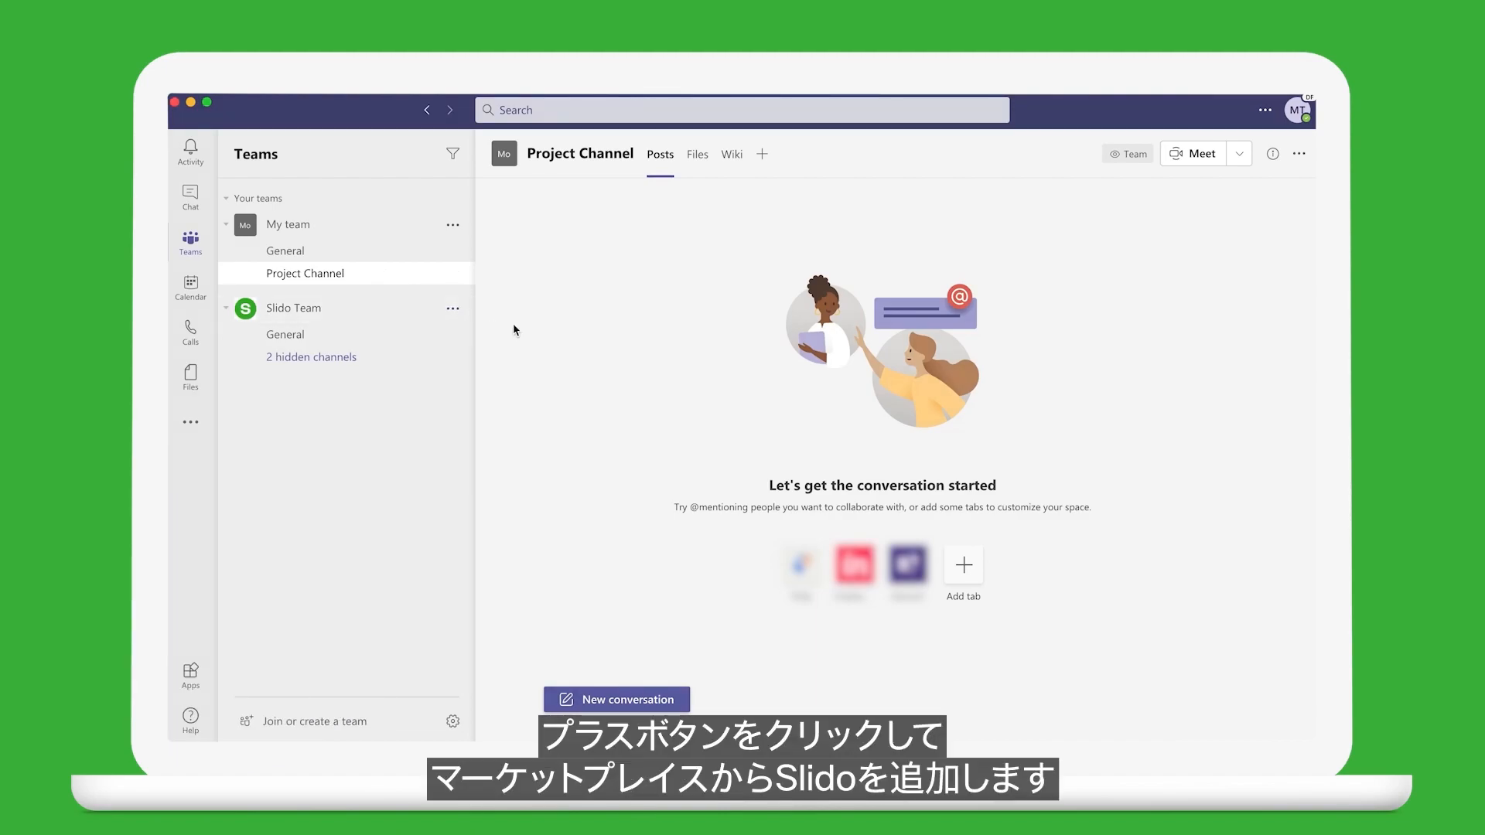
Add a Slido tab linked to a Slido event to My team's Project Channel.
left_click(761, 153)
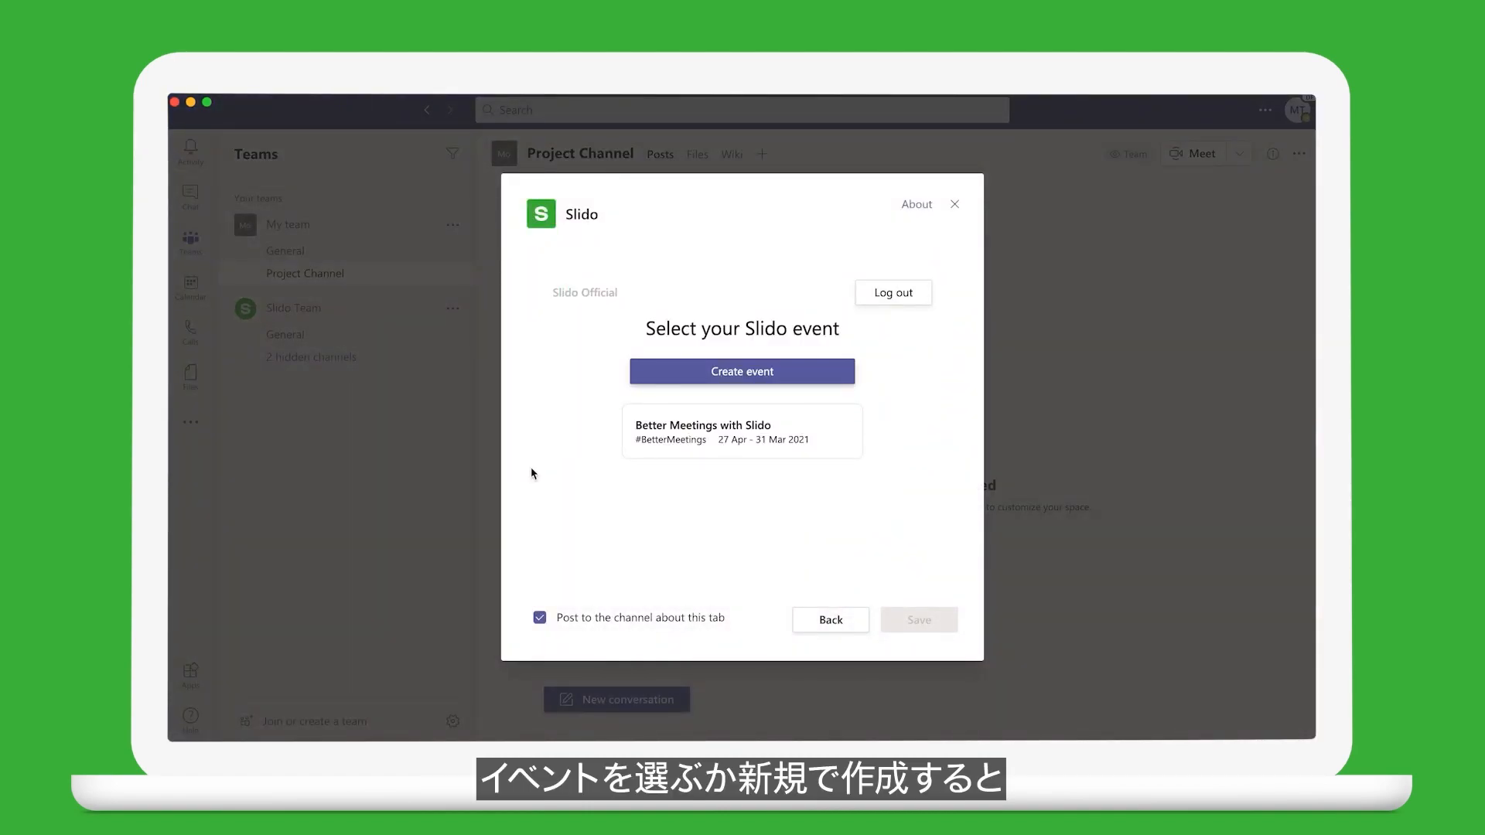
left_click(742, 430)
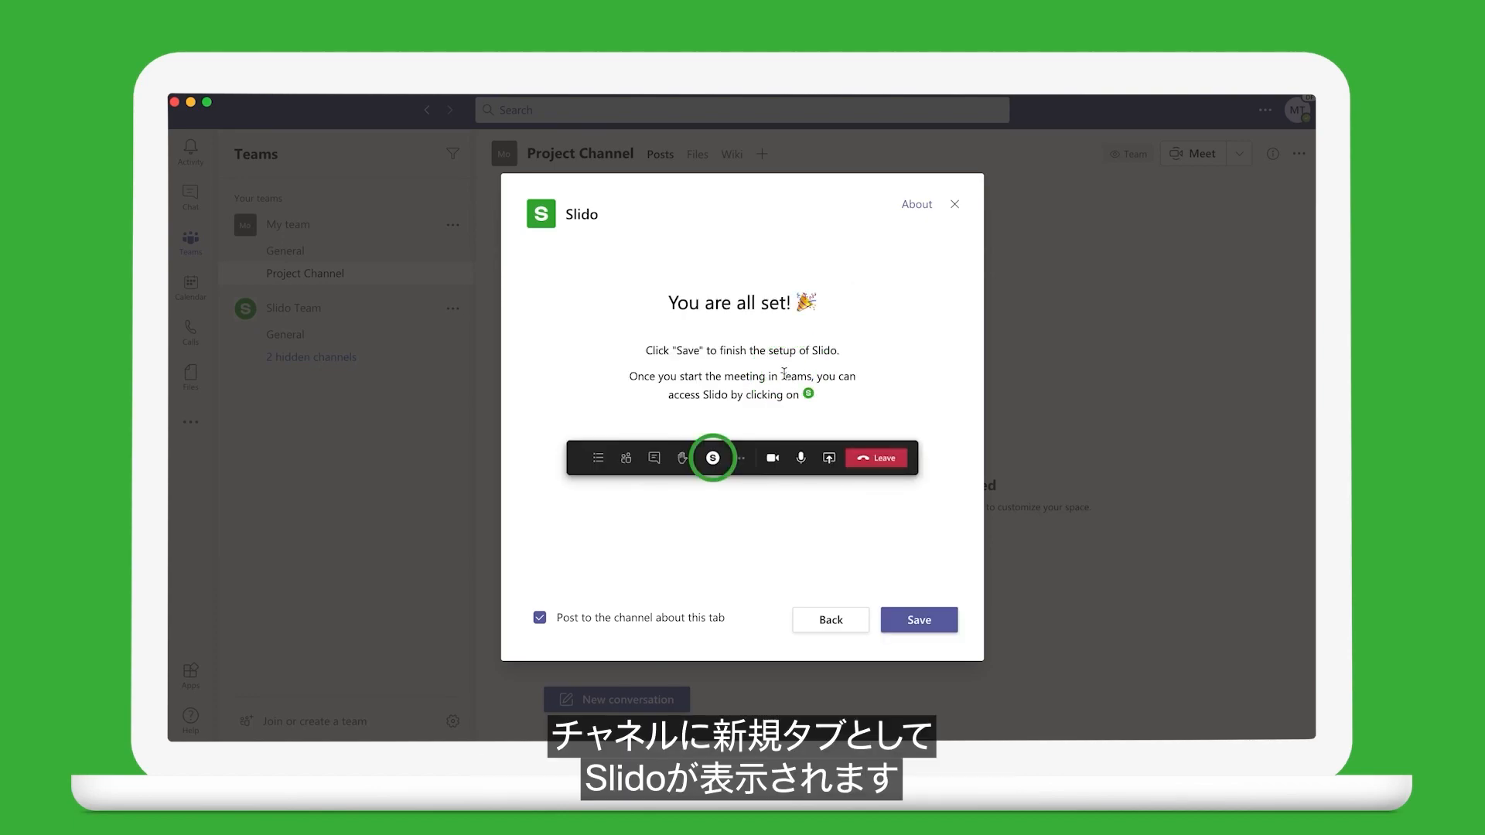
left_click(919, 619)
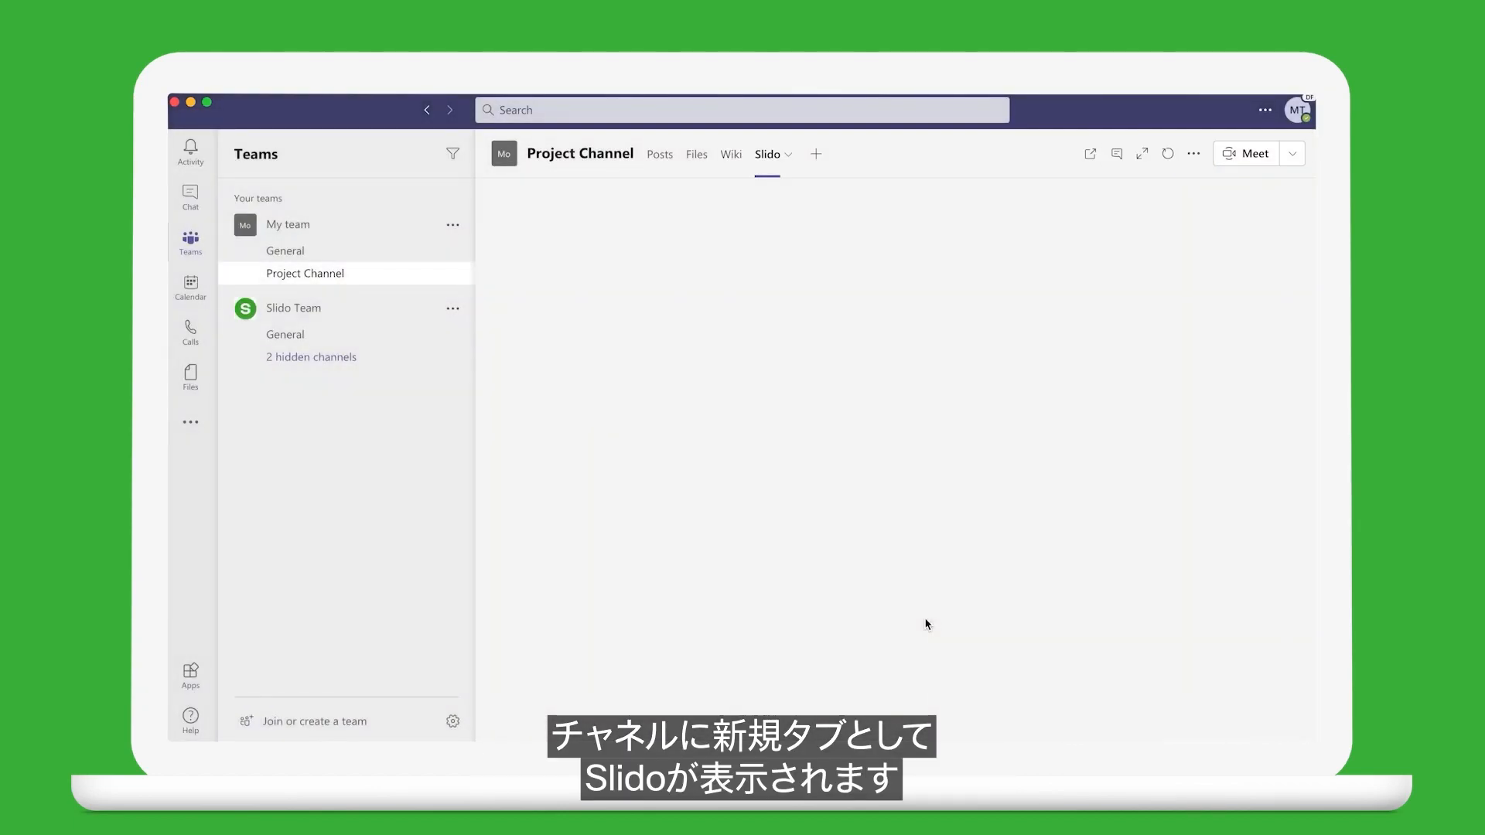